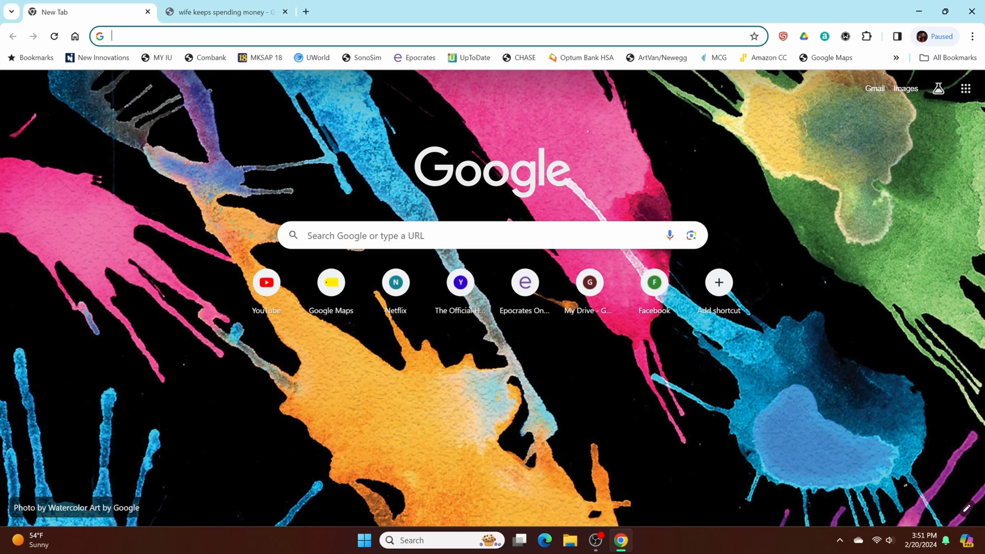
Search Google for 'sunshine moonlight' and open the LizardByte/Sunshine GitHub repository.
{"action": "type", "text": "sunshine moonlight"}
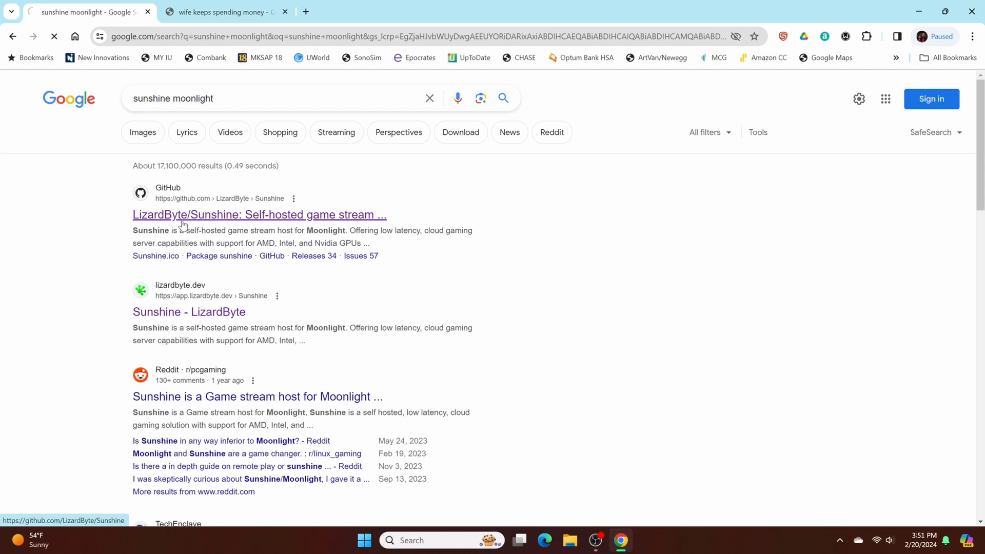
{"action": "left_click", "coordinate": [259, 214]}
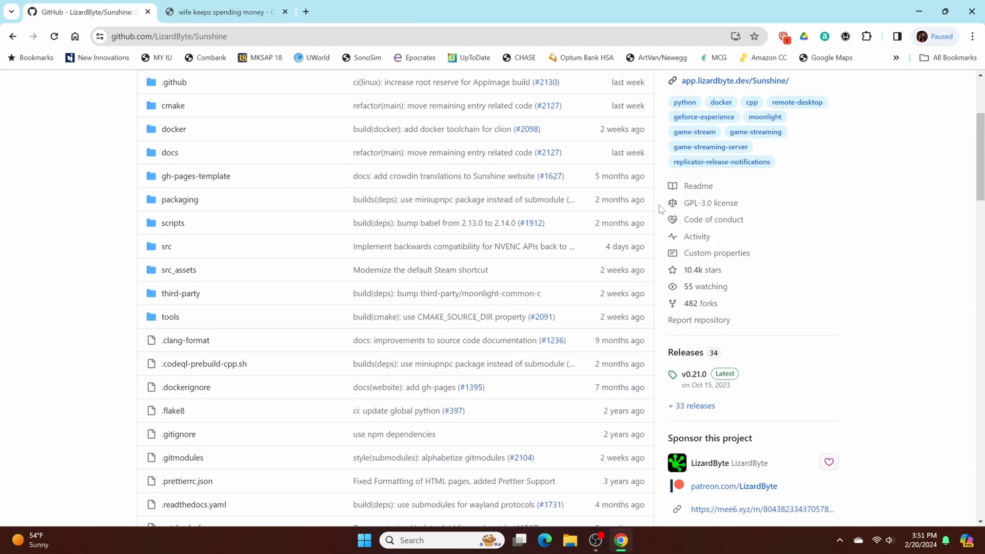
{"action": "scroll", "scroll_direction": "down", "scroll_amount": 3}
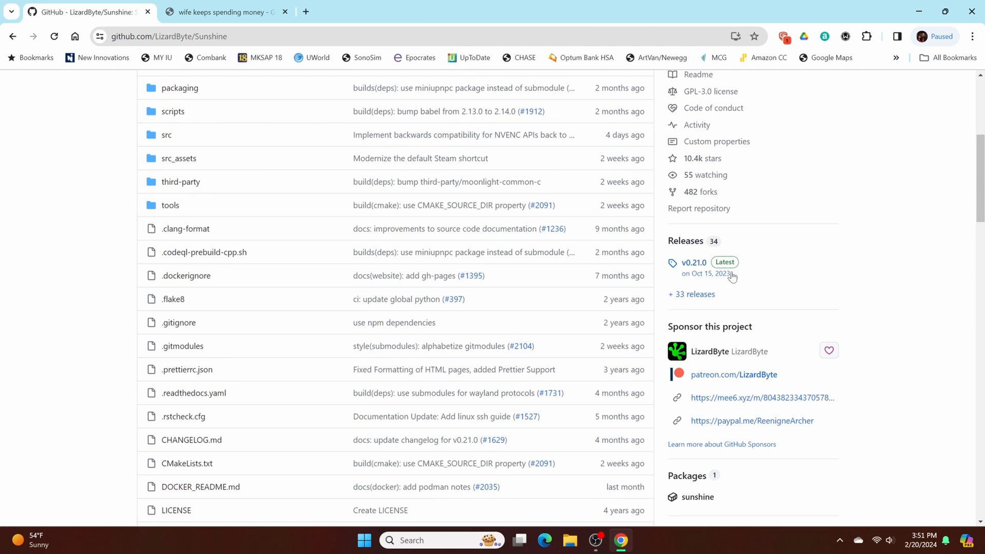
Open the v0.21.0 release and download sunshine-windows-installer.exe from its Assets.
{"action": "left_click", "coordinate": [693, 262]}
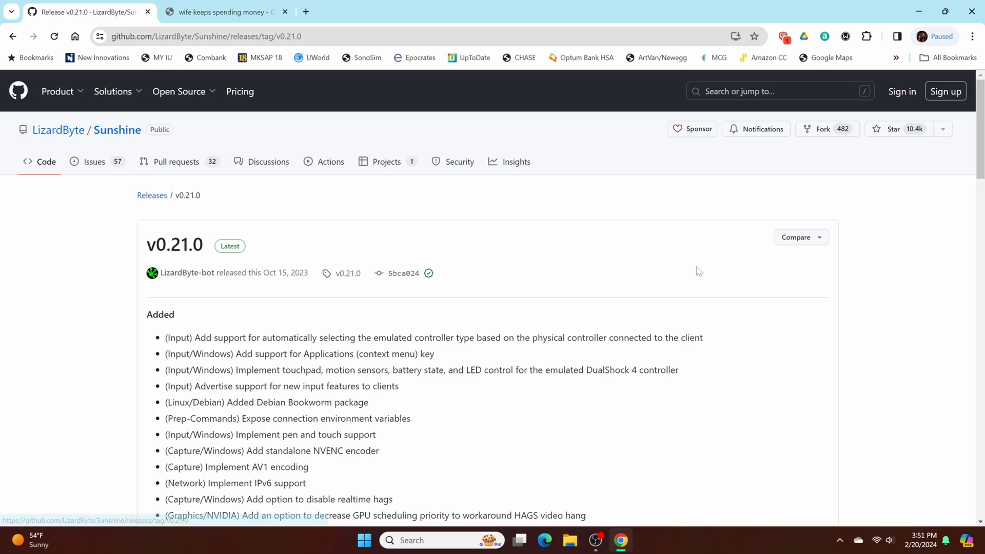
{"action": "scroll", "scroll_direction": "down", "scroll_amount": 3}
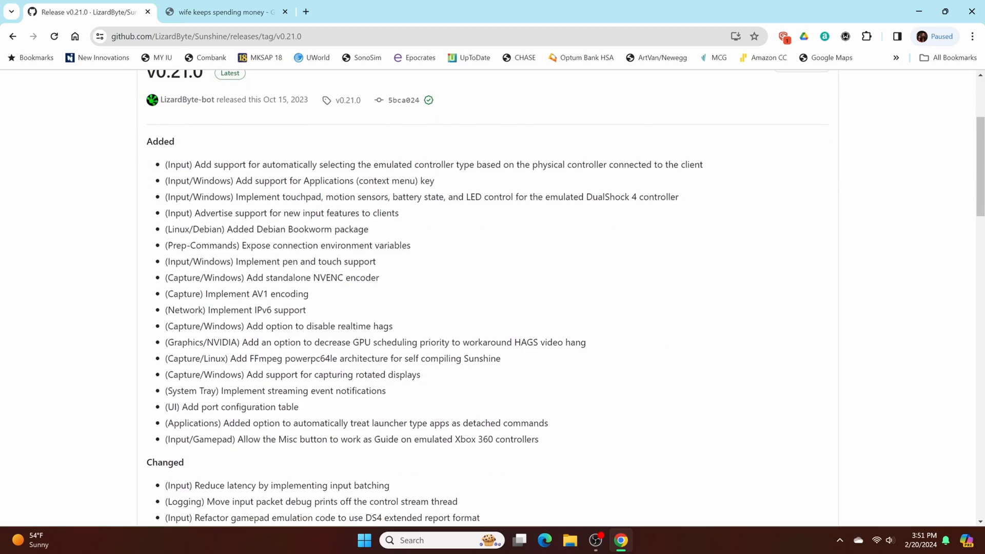
{"action": "scroll", "scroll_direction": "down", "scroll_amount": 3}
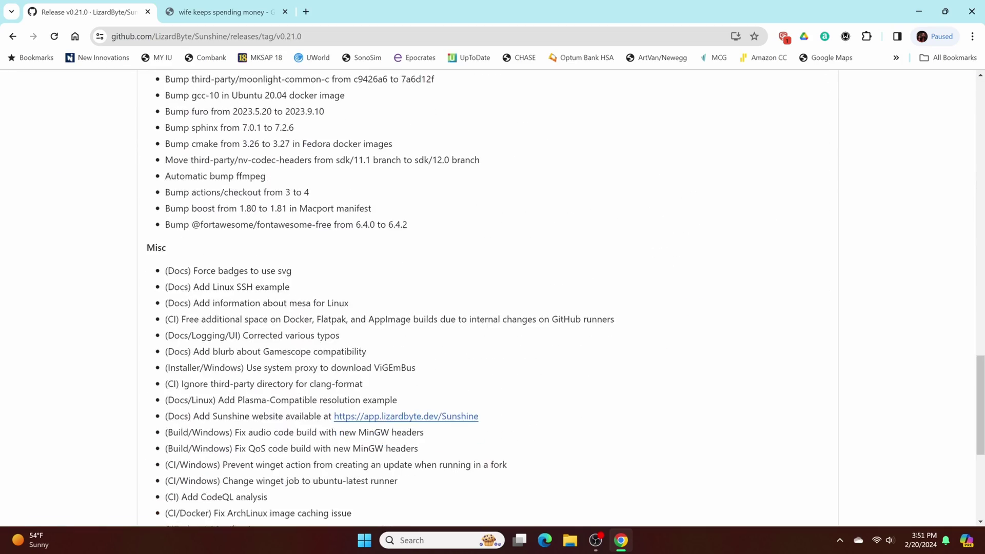
{"action": "scroll", "scroll_direction": "down", "scroll_amount": 3}
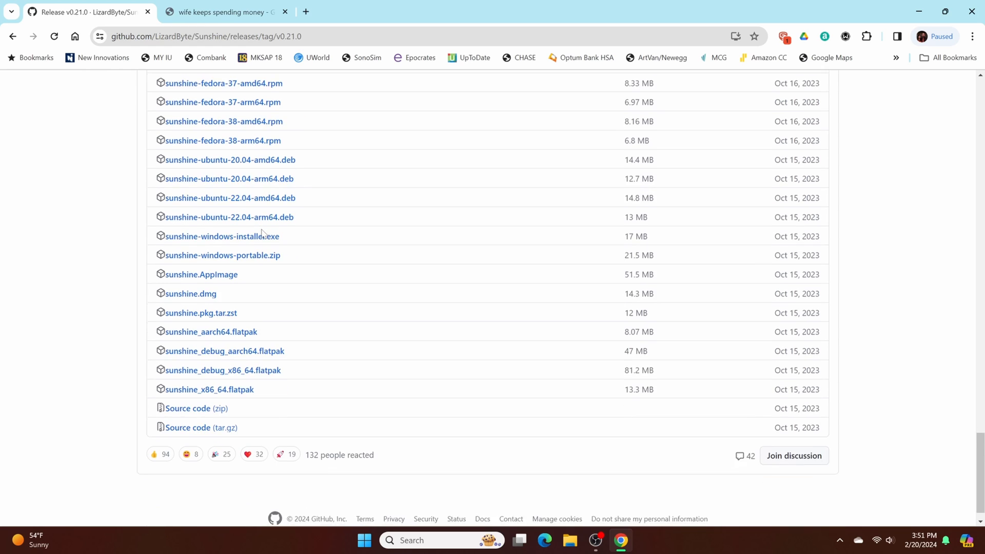
{"action": "scroll", "scroll_direction": "up", "scroll_amount": 3}
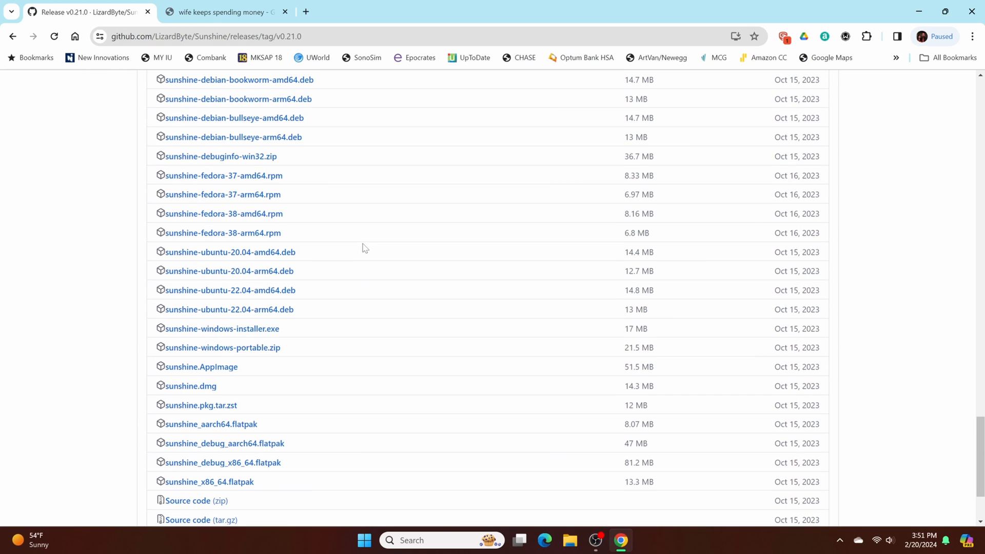
{"action": "mouse_move", "coordinate": [316, 345]}
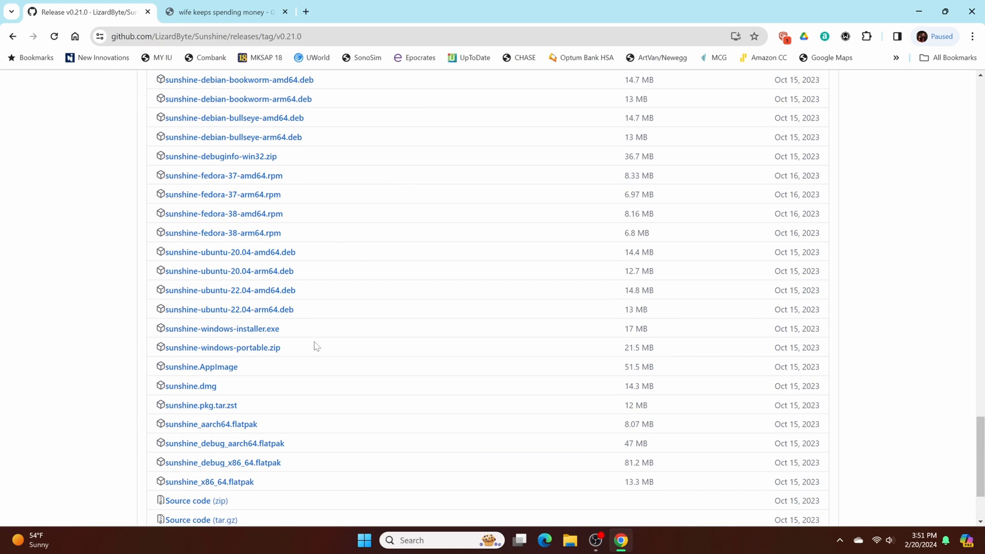
{"action": "mouse_move", "coordinate": [209, 332]}
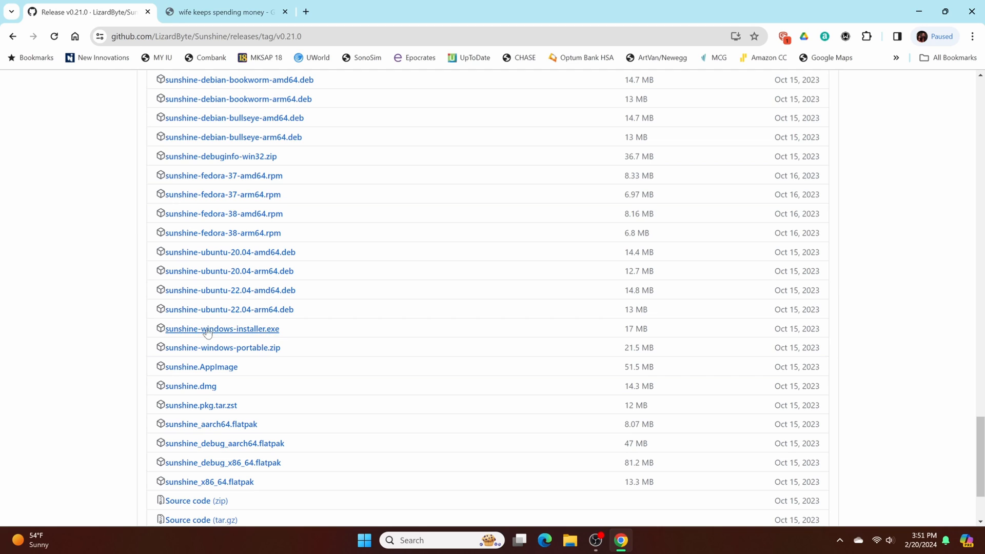
{"action": "left_click", "coordinate": [222, 328]}
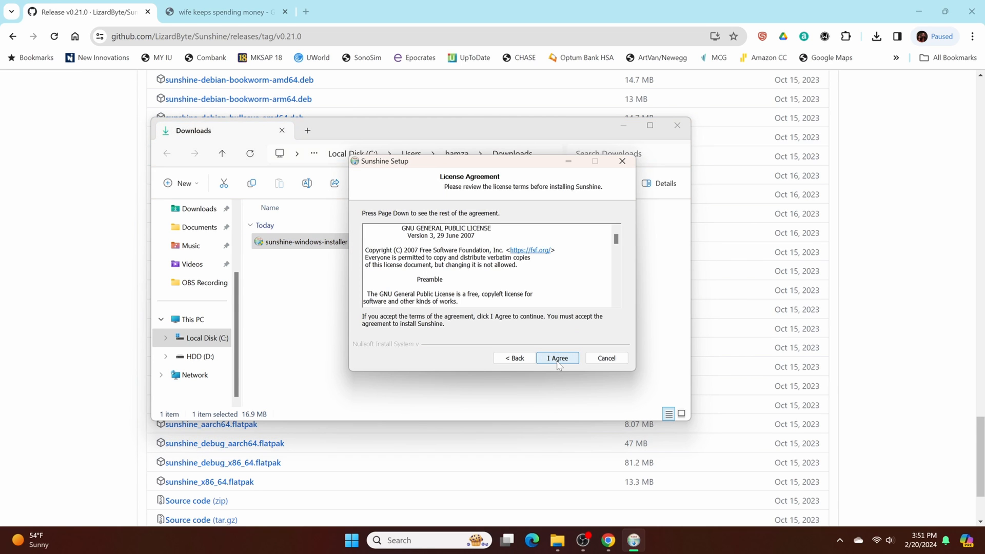
Accept the license, keep the default Start Menu folder, and finish the Sunshine install.
{"action": "left_click", "coordinate": [557, 358]}
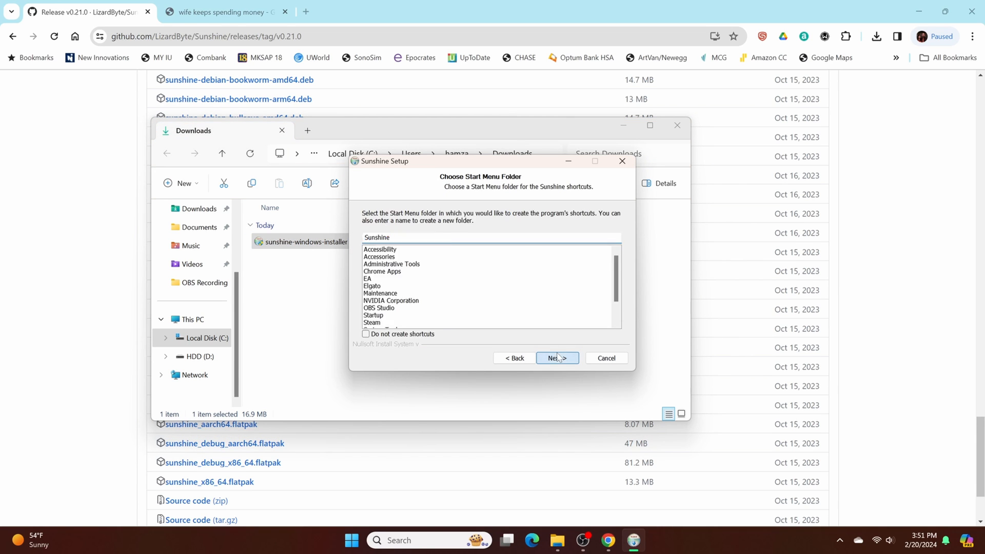
{"action": "left_click", "coordinate": [556, 358]}
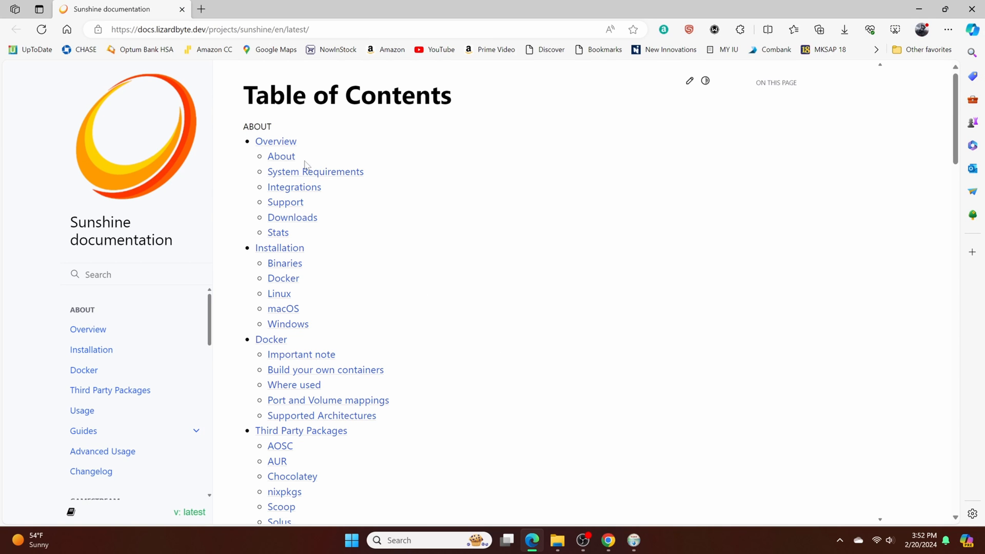
{"action": "scroll", "scroll_direction": "down", "scroll_amount": 3}
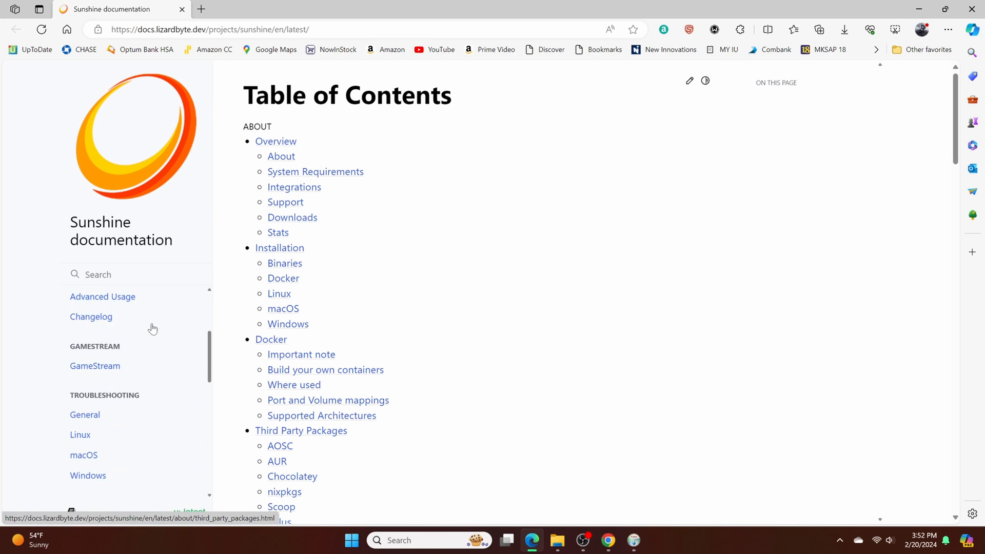
{"action": "scroll", "scroll_direction": "down", "scroll_amount": 3}
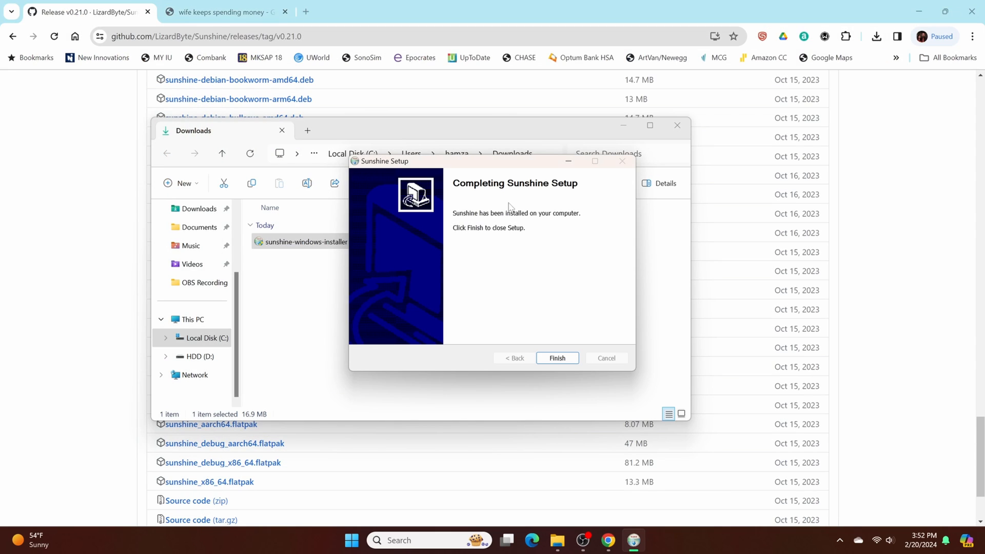
{"action": "left_click", "coordinate": [557, 358]}
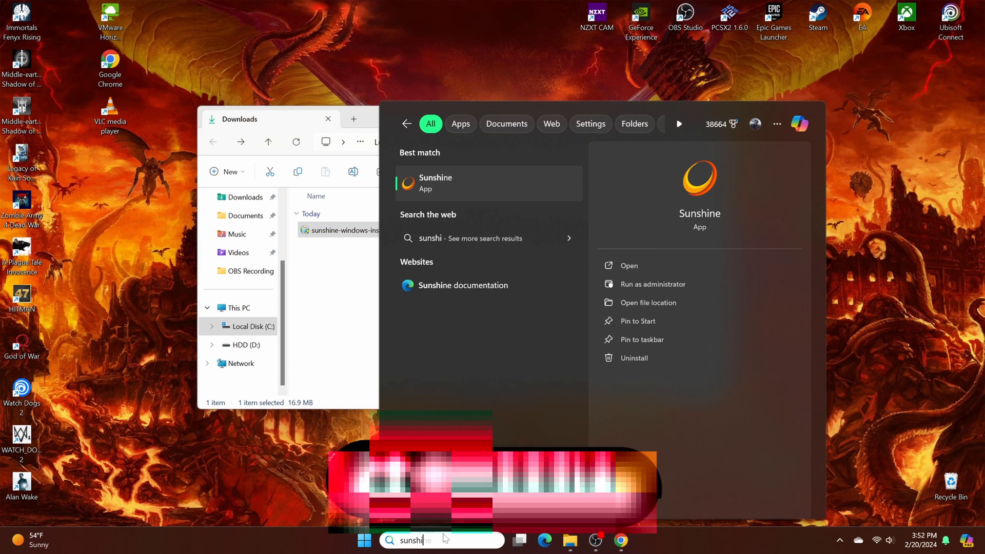
Launch the Sunshine app from Windows search through its right-click menu.
{"action": "right_click", "coordinate": [455, 183]}
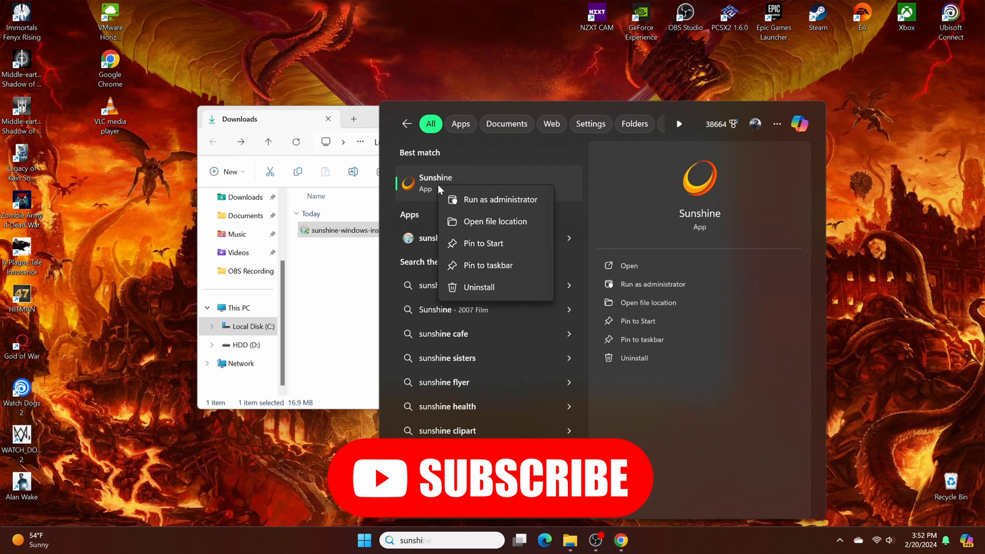
{"action": "mouse_move", "coordinate": [473, 273]}
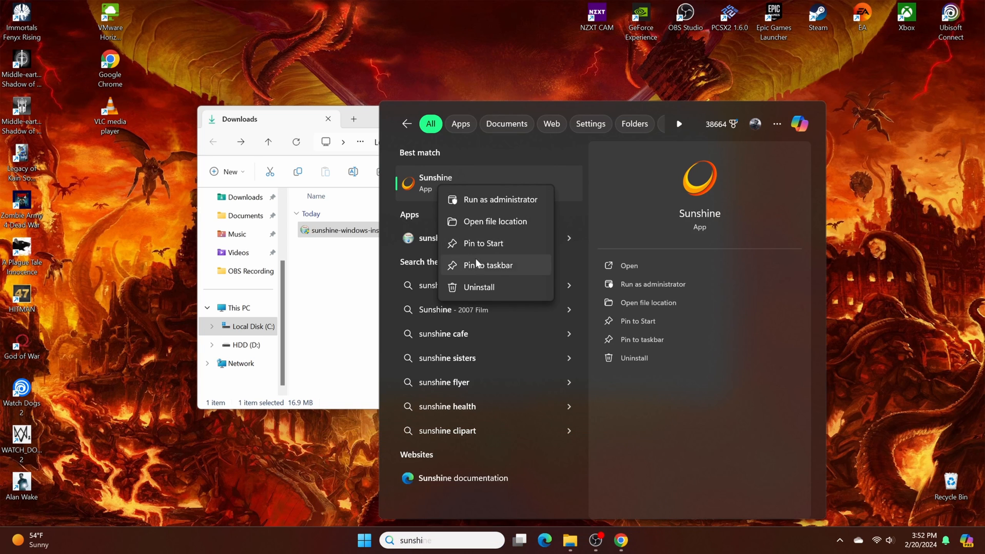
{"action": "mouse_move", "coordinate": [494, 221]}
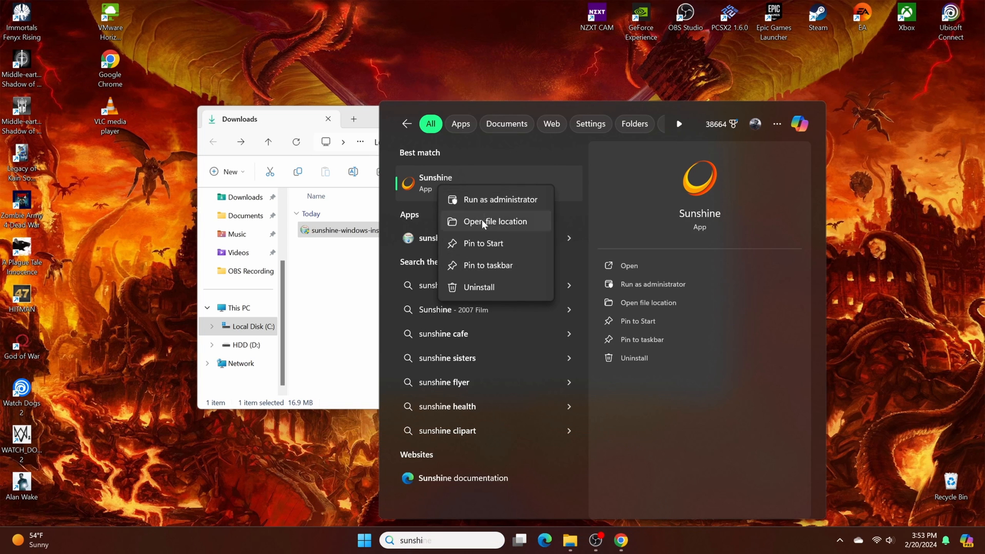
{"action": "left_click", "coordinate": [494, 222]}
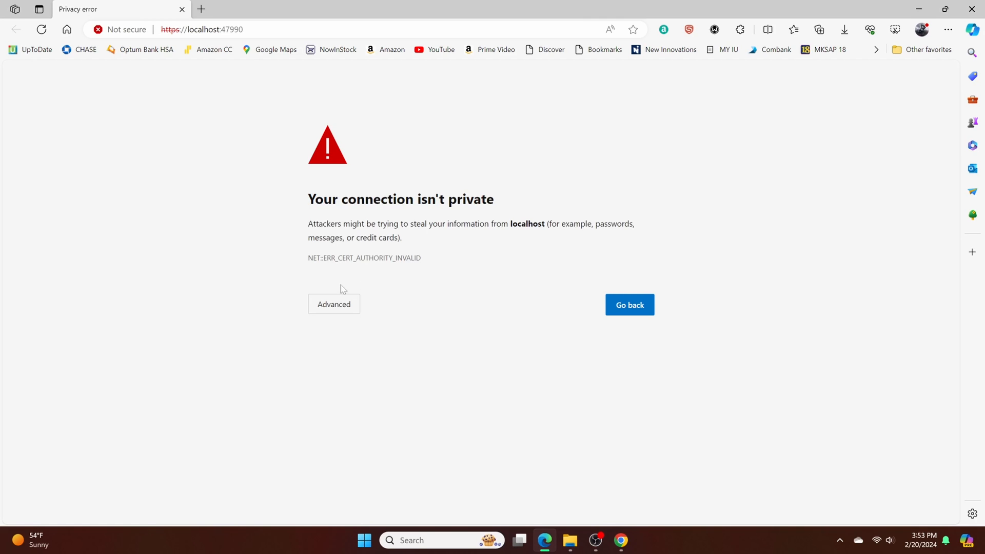
Bypass the localhost certificate warning and create a Sunshine username and password.
{"action": "left_click", "coordinate": [334, 304]}
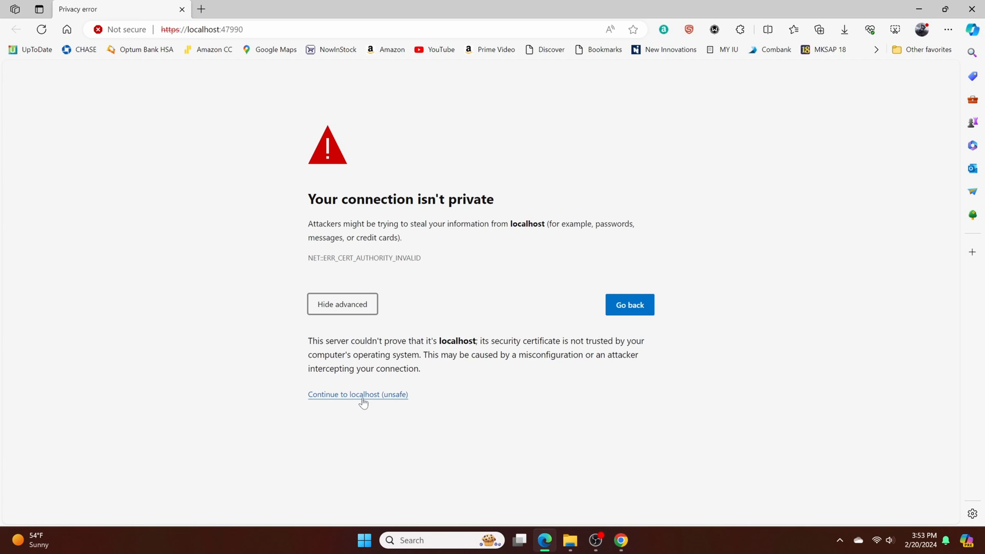
{"action": "left_click", "coordinate": [357, 394]}
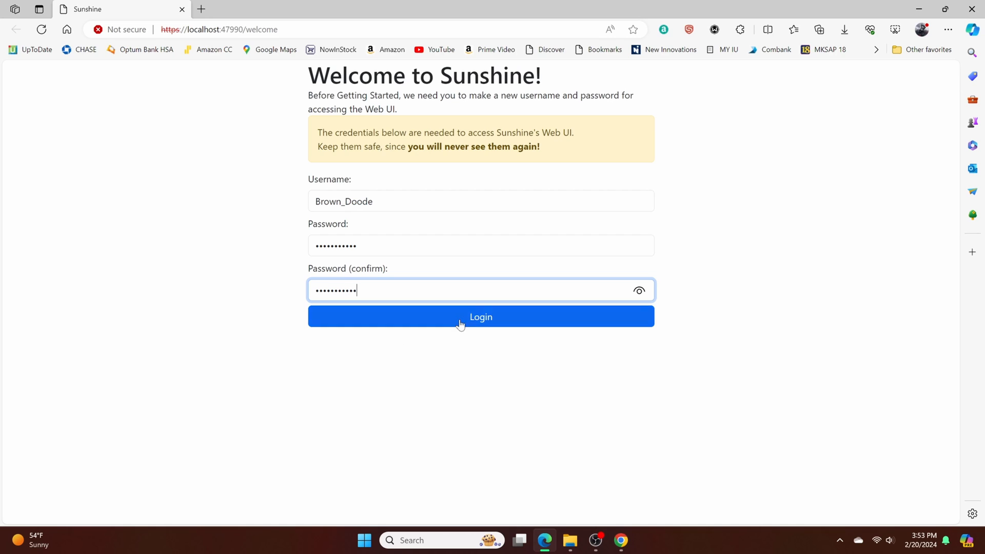
{"action": "left_click", "coordinate": [481, 316]}
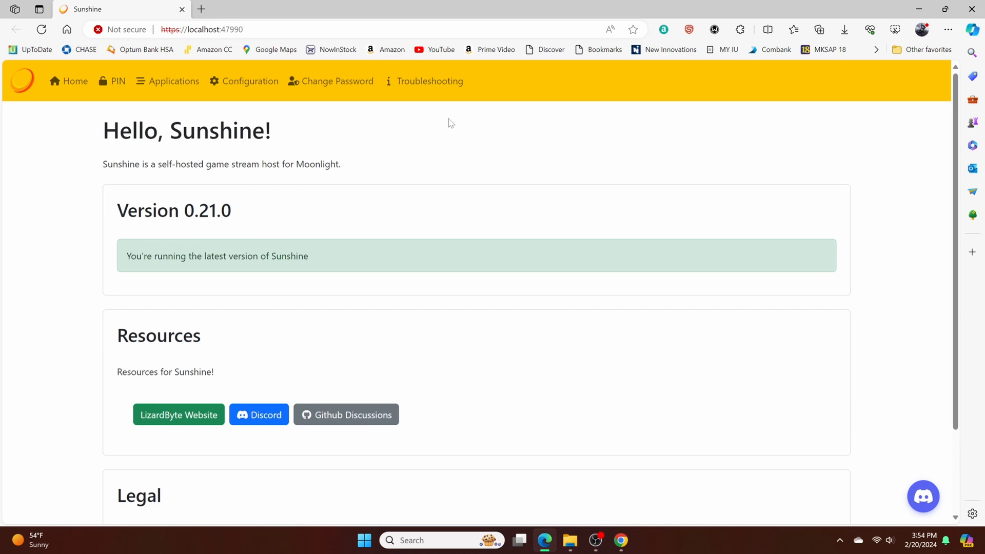
Go to Sunshine's Applications page listing Desktop and Steam Big Picture.
{"action": "left_click", "coordinate": [174, 81]}
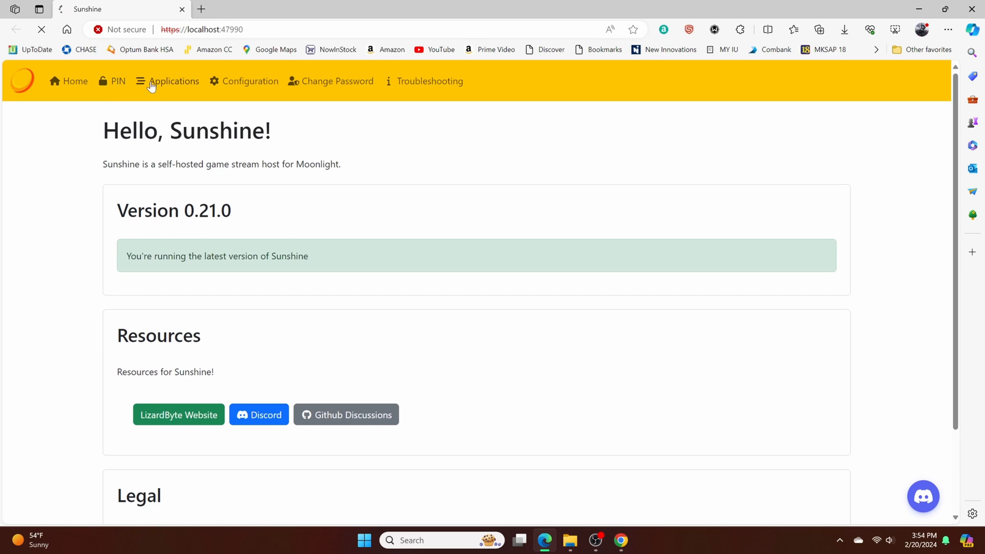
{"action": "left_click", "coordinate": [173, 81]}
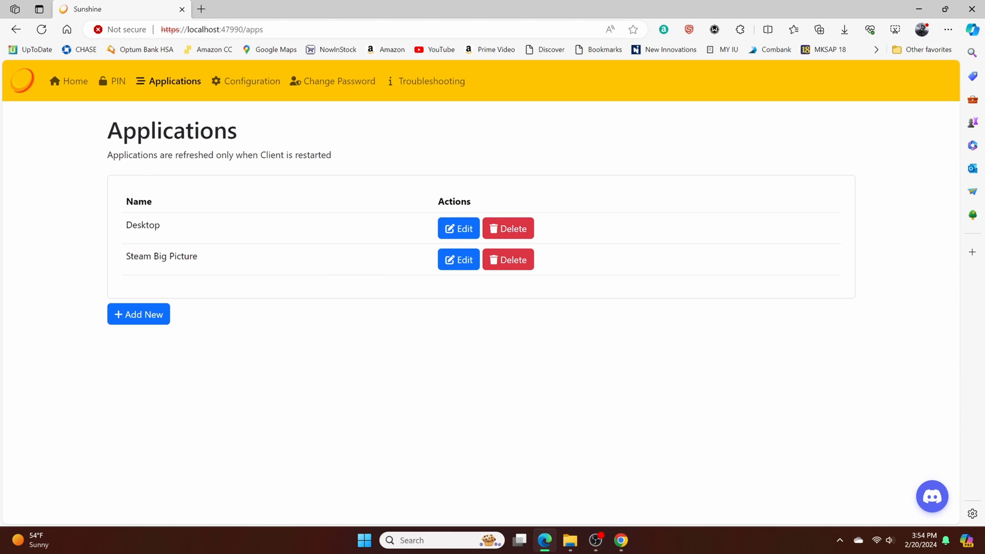
{"action": "left_click", "coordinate": [117, 81]}
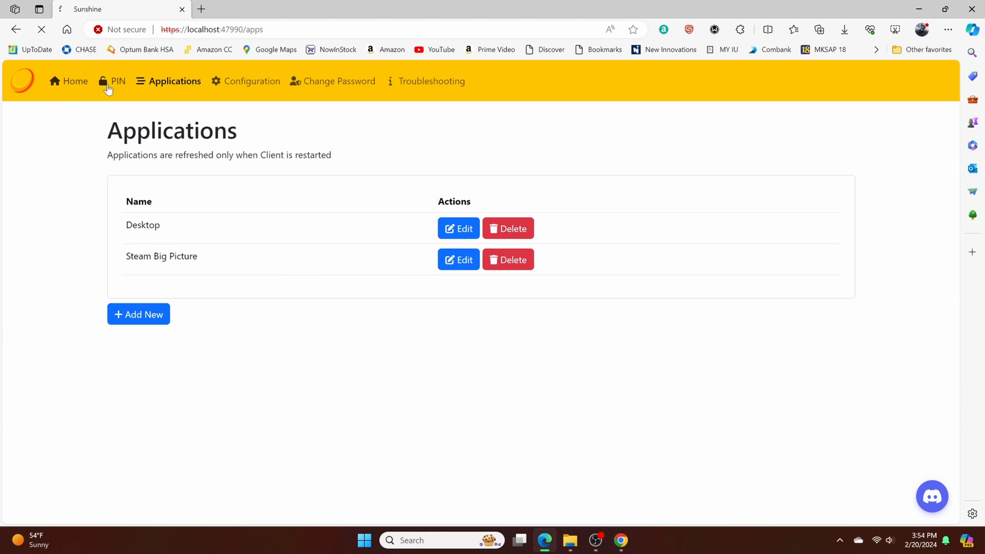
{"action": "left_click", "coordinate": [118, 81]}
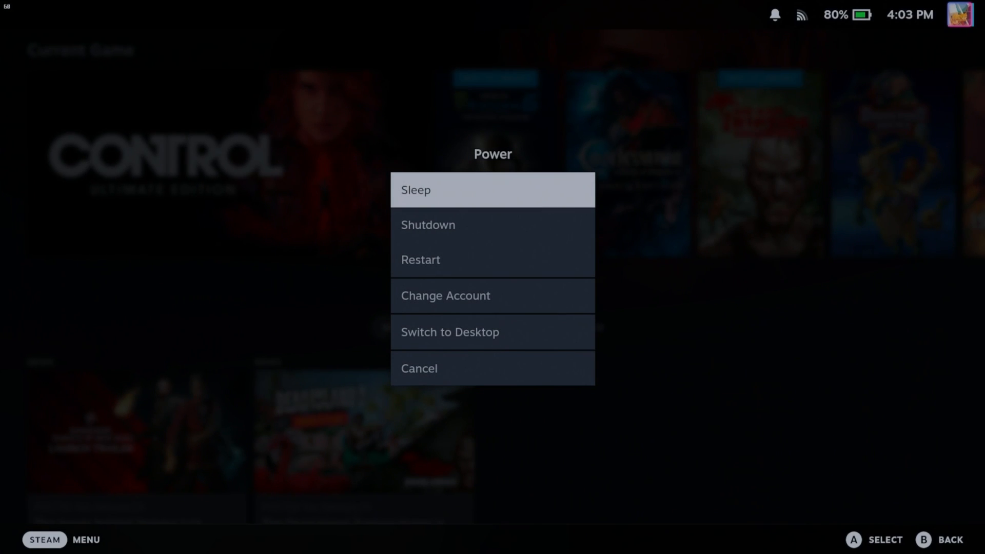
Choose Switch to Desktop from the Steam Deck Power menu.
{"action": "left_click", "coordinate": [449, 332]}
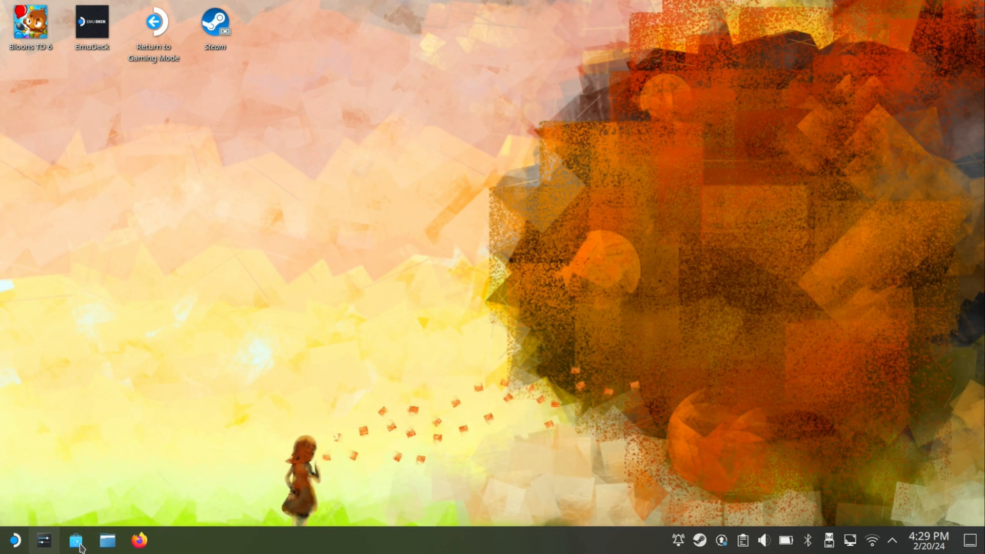
Find Moonlight in Discover, launch it to see the locked GamingPC, then close it.
{"action": "left_click", "coordinate": [78, 538]}
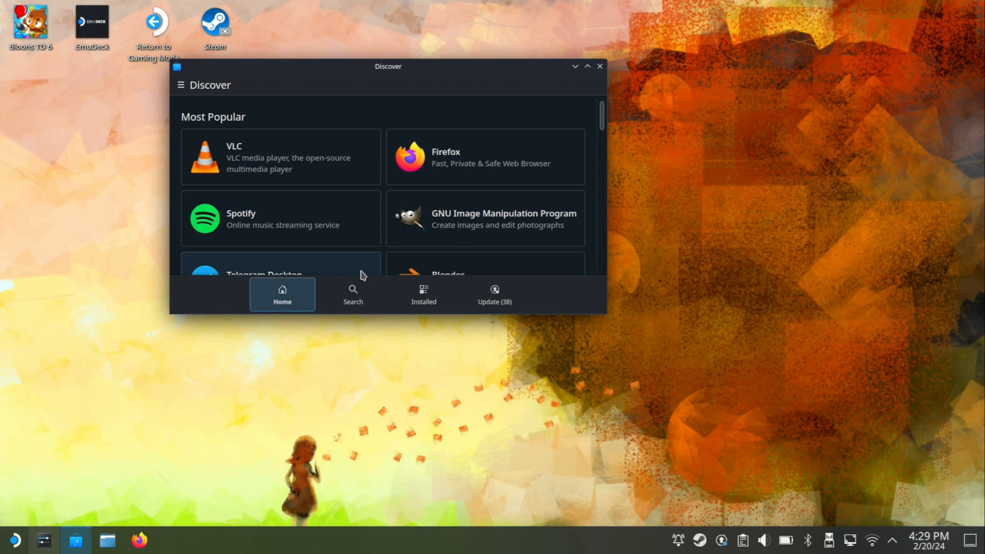
{"action": "type", "text": "moonlight"}
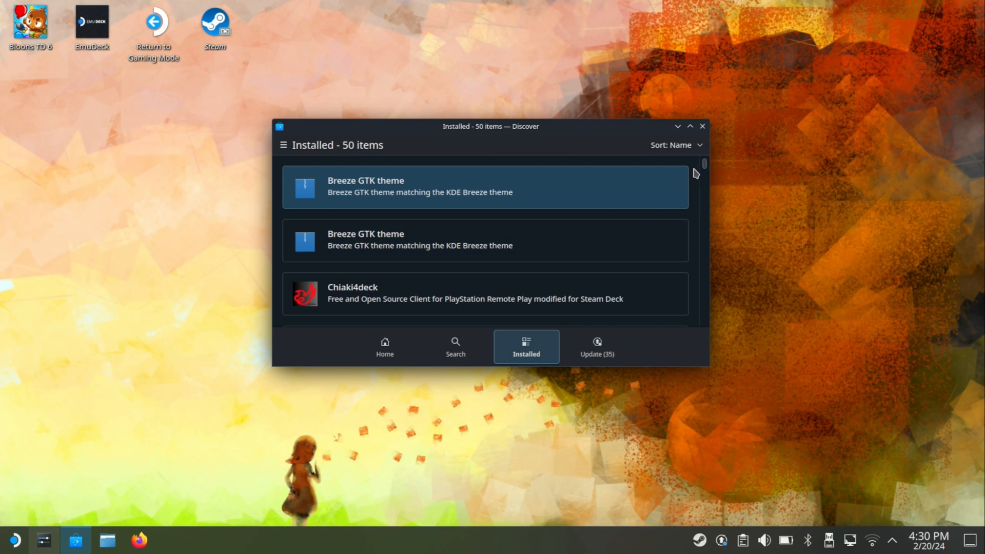
{"action": "scroll", "scroll_direction": "down", "scroll_amount": 3}
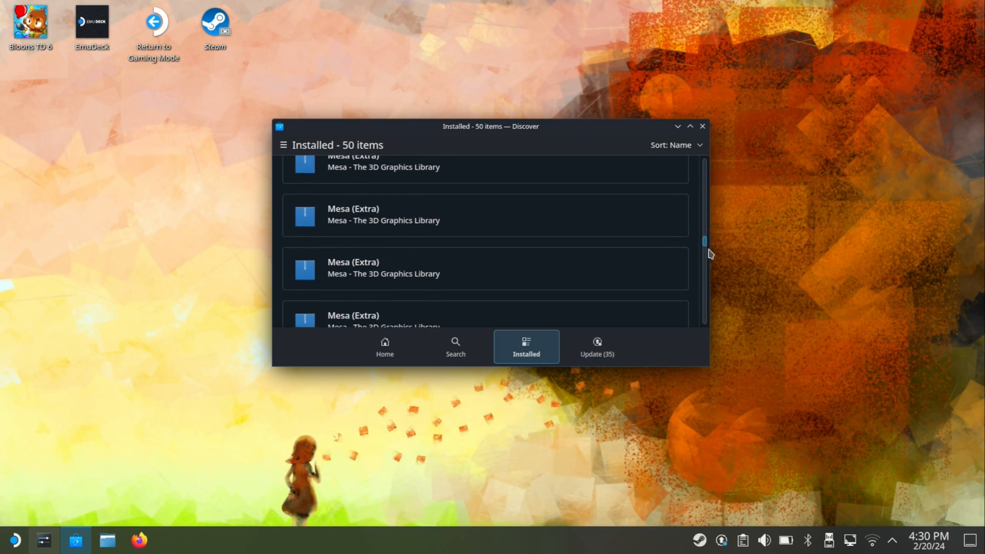
{"action": "scroll", "scroll_direction": "down", "scroll_amount": 3}
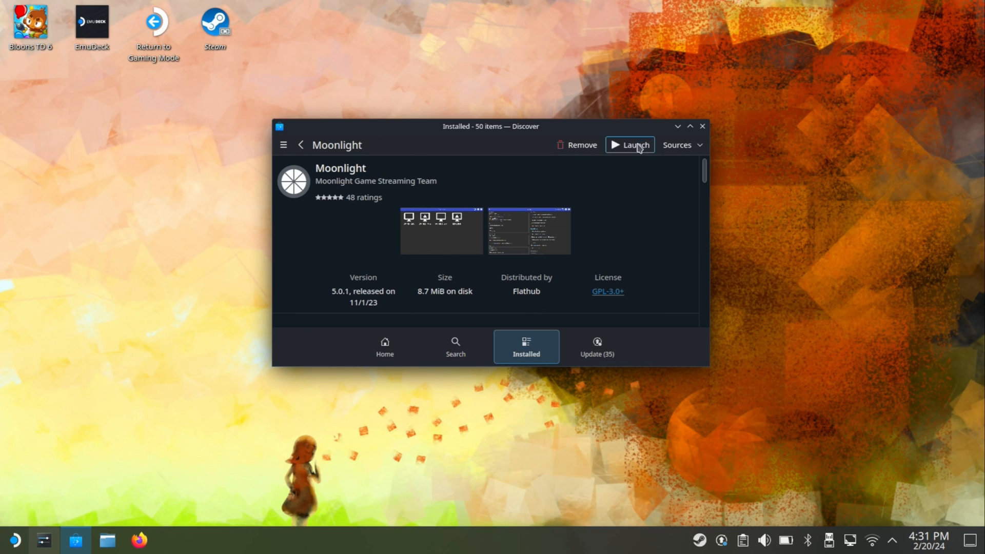
{"action": "left_click", "coordinate": [632, 145]}
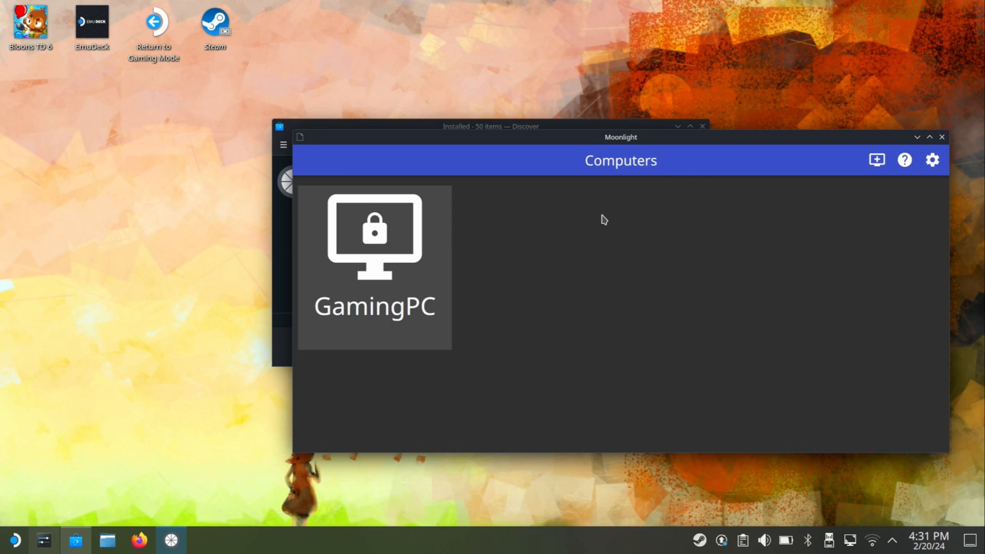
{"action": "mouse_move", "coordinate": [895, 159]}
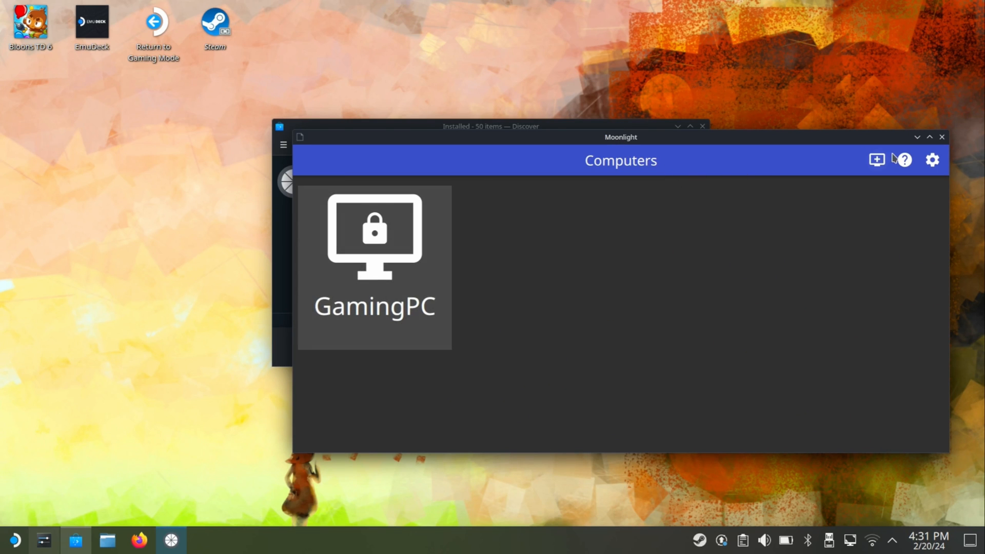
{"action": "left_click", "coordinate": [942, 137]}
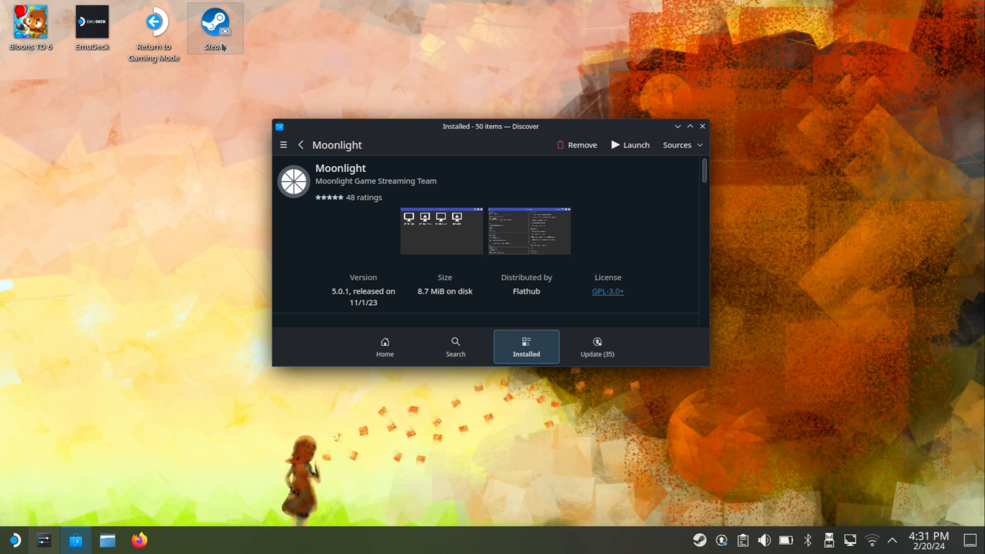
Open the Steam desktop client and pick Moonlight under Add a Non-Steam Game.
{"action": "double_click", "coordinate": [215, 25]}
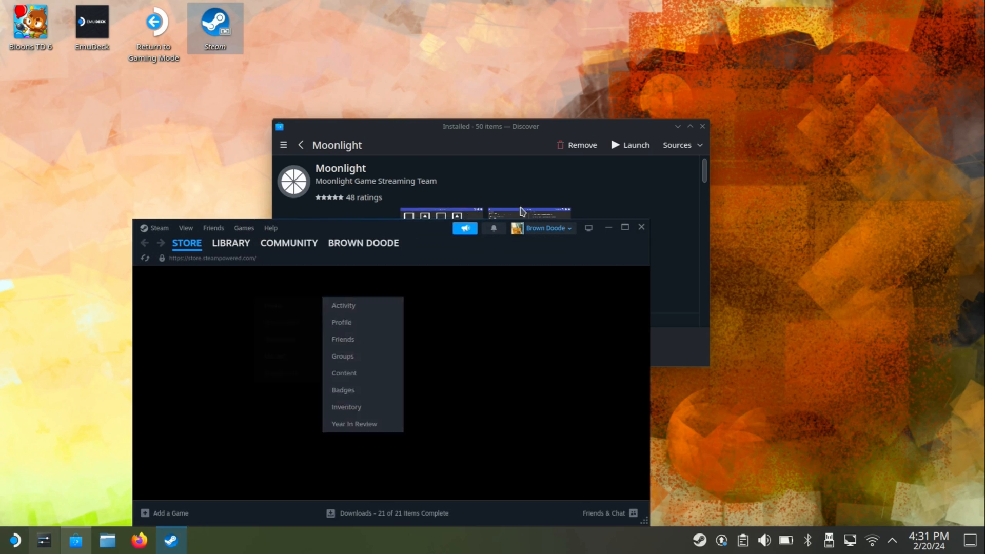
{"action": "left_click", "coordinate": [624, 227]}
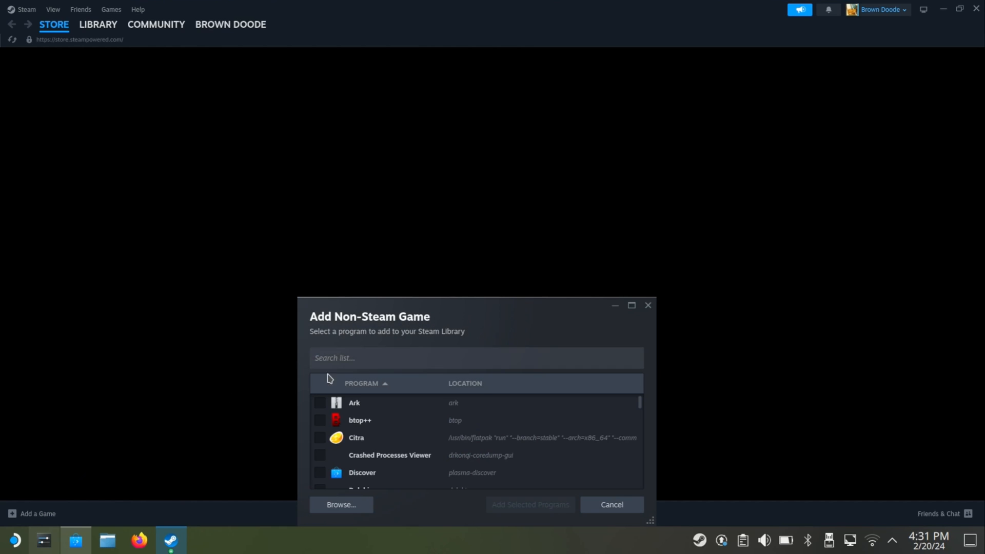
{"action": "scroll", "scroll_direction": "down", "scroll_amount": 3}
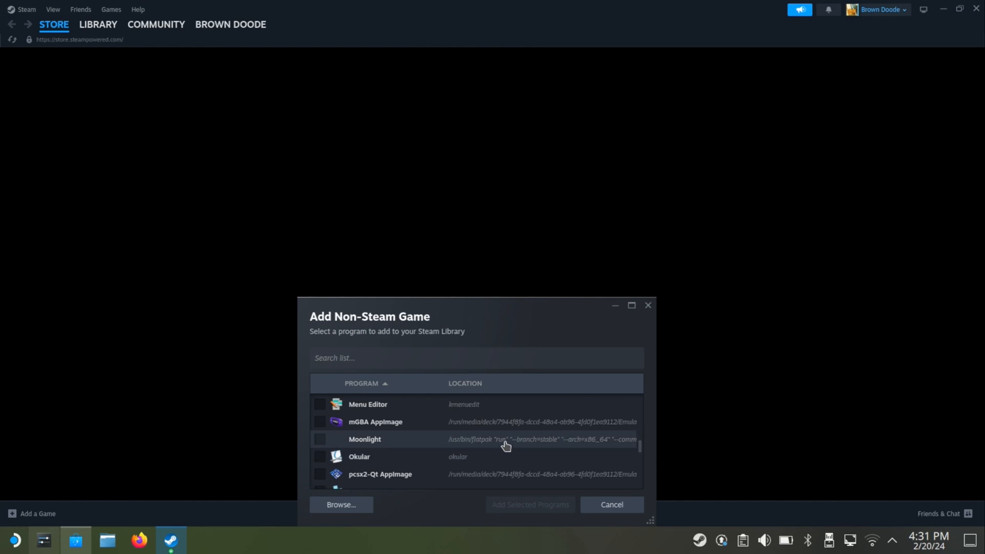
{"action": "left_click", "coordinate": [611, 504]}
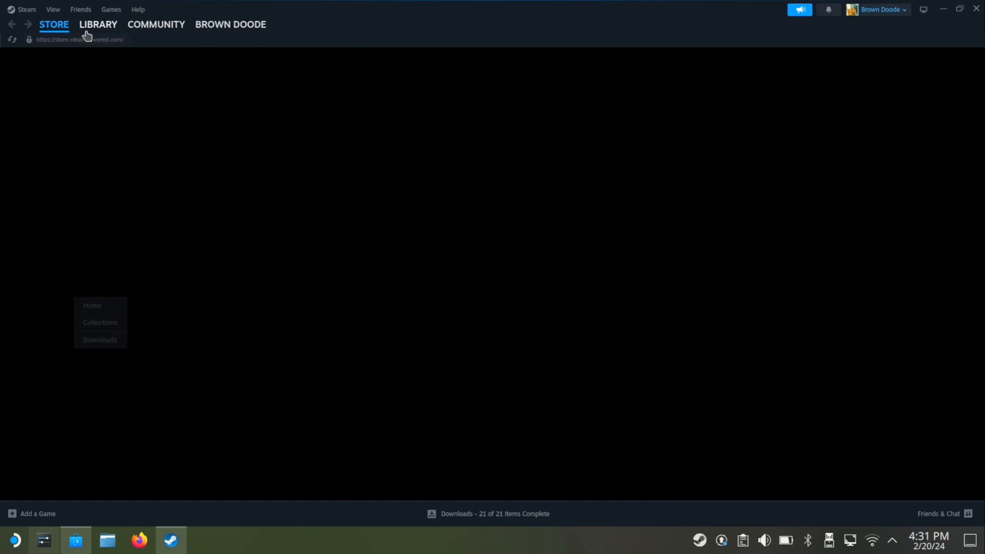
Open Moonlight's page in the Steam library, then close desktop Steam.
{"action": "left_click", "coordinate": [98, 24]}
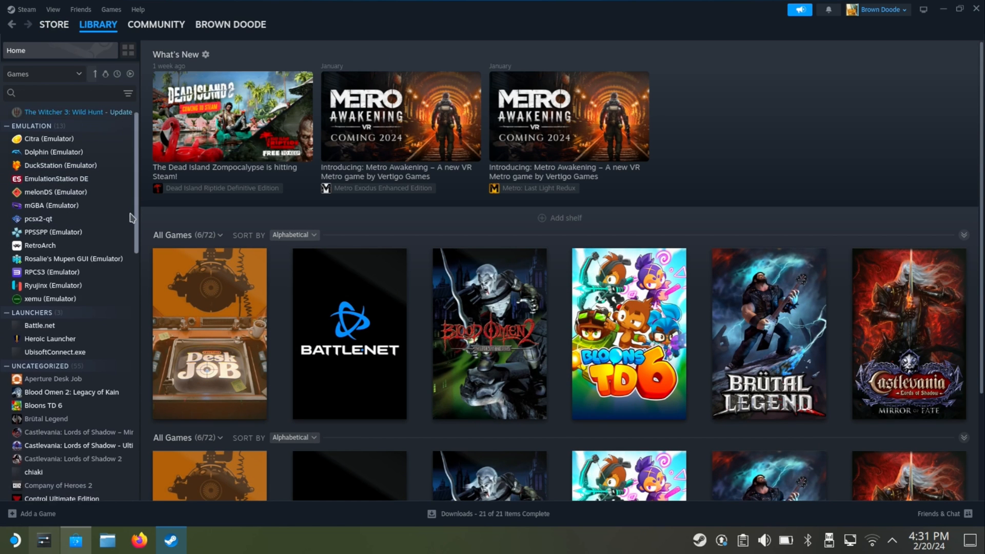
{"action": "scroll", "scroll_direction": "down", "scroll_amount": 3}
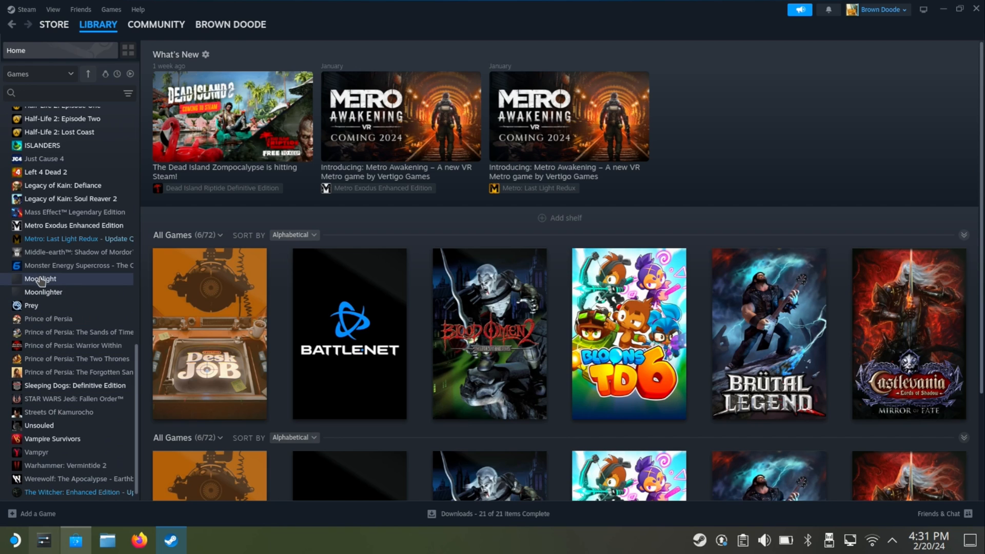
{"action": "left_click", "coordinate": [40, 278]}
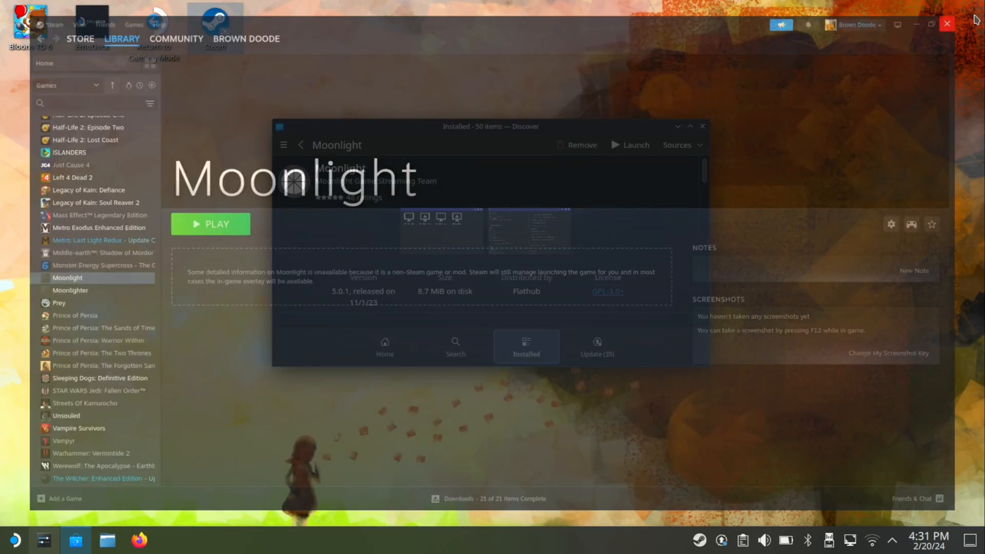
{"action": "left_click", "coordinate": [946, 23]}
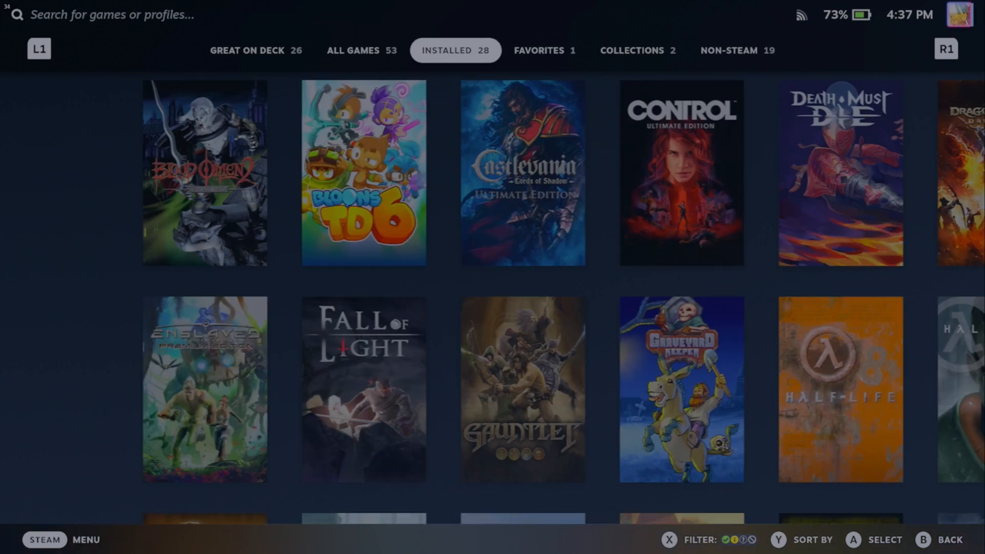
From Gaming Mode's Non-Steam collection, launch Moonlight and select GamingPC.
{"action": "left_click", "coordinate": [544, 50]}
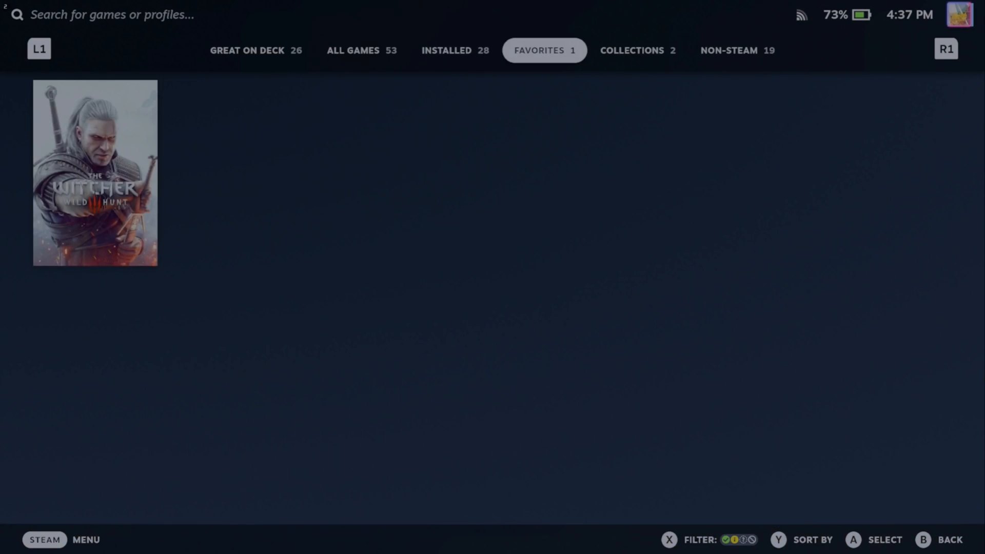
{"action": "left_click", "coordinate": [736, 50]}
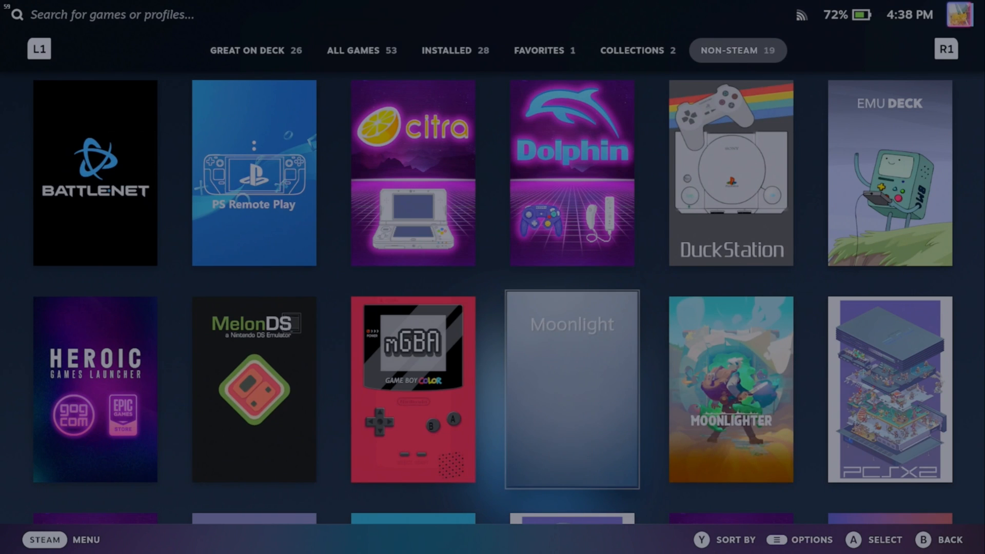
{"action": "left_click", "coordinate": [573, 392]}
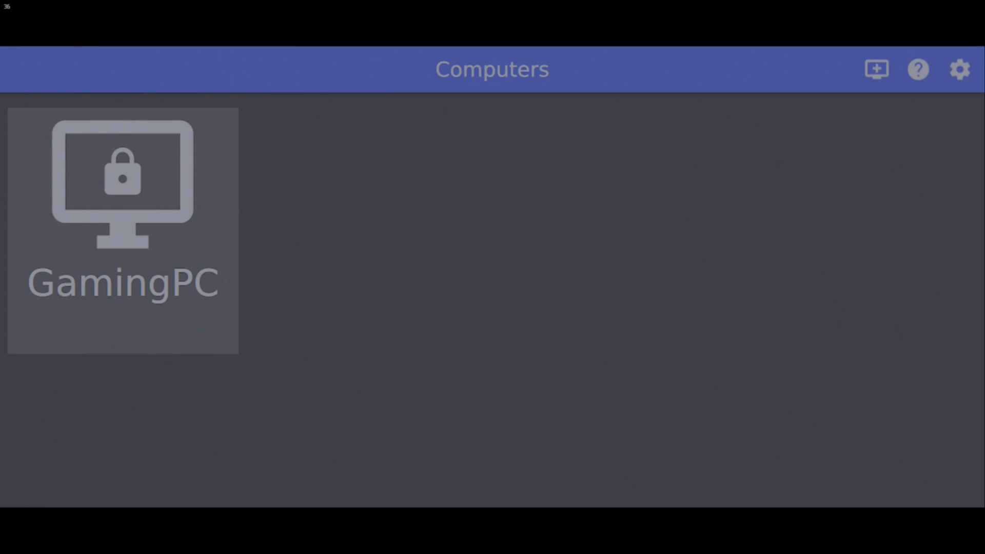
{"action": "left_click", "coordinate": [123, 184]}
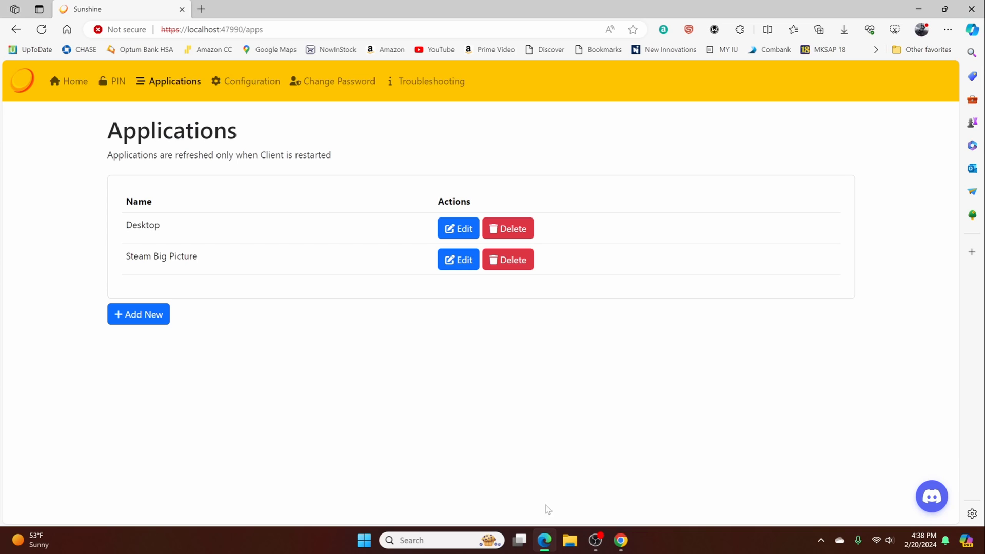
{"action": "mouse_move", "coordinate": [114, 86]}
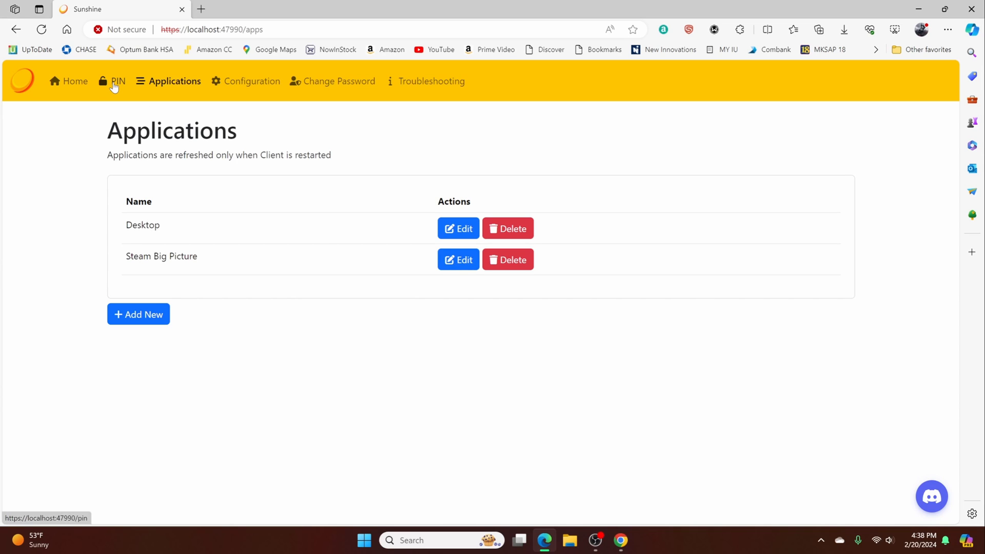
{"action": "left_click", "coordinate": [118, 81]}
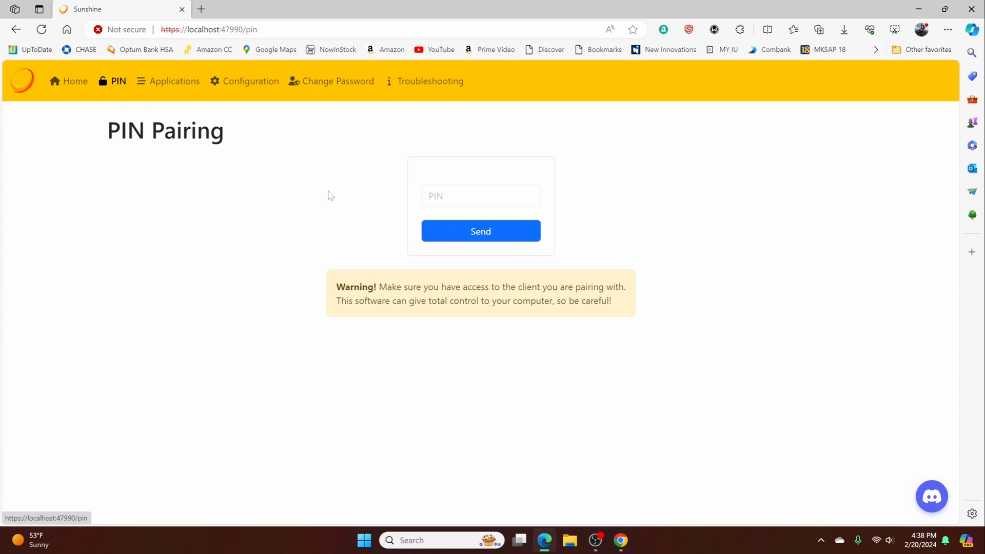
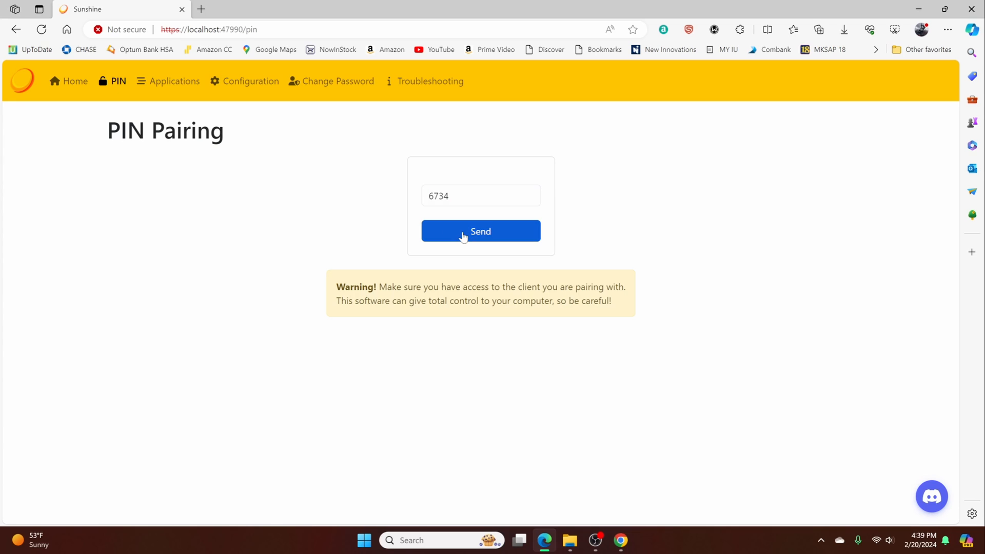
{"action": "left_click", "coordinate": [481, 231]}
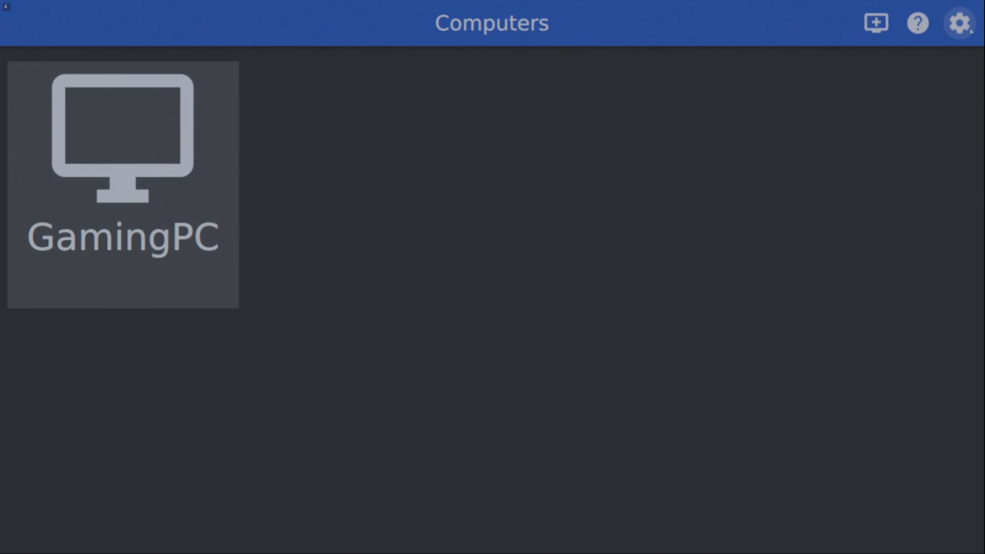
{"action": "left_click", "coordinate": [959, 22]}
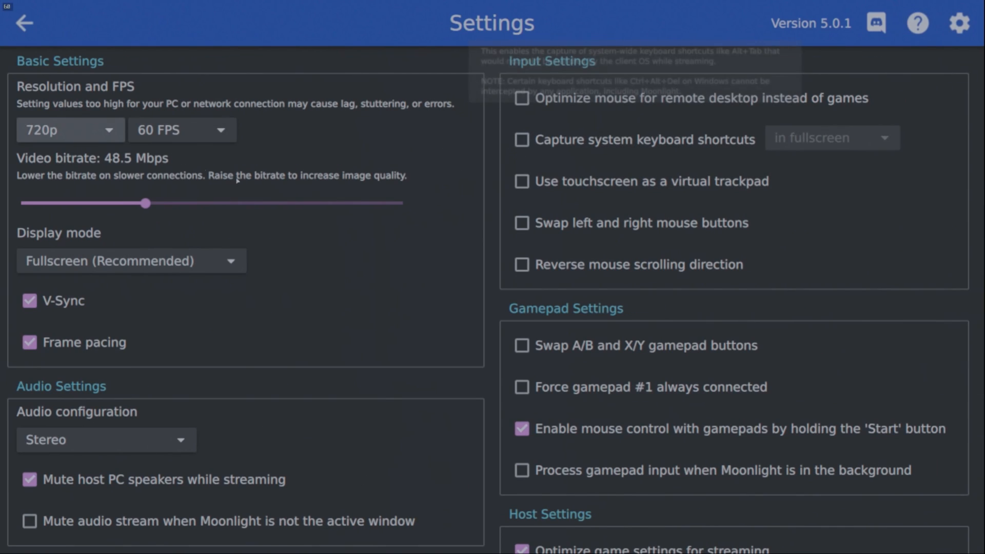
{"action": "left_click", "coordinate": [70, 129]}
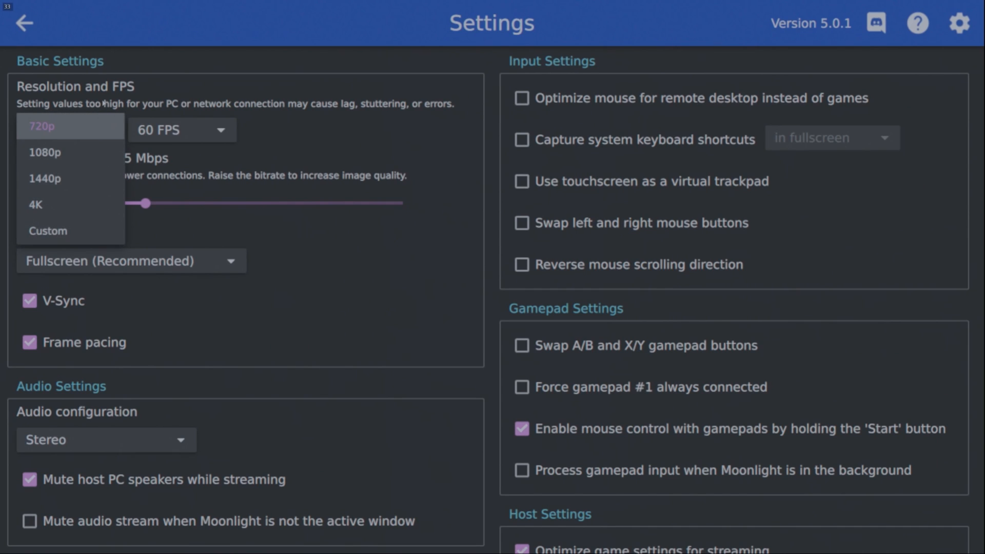
{"action": "left_click", "coordinate": [42, 125]}
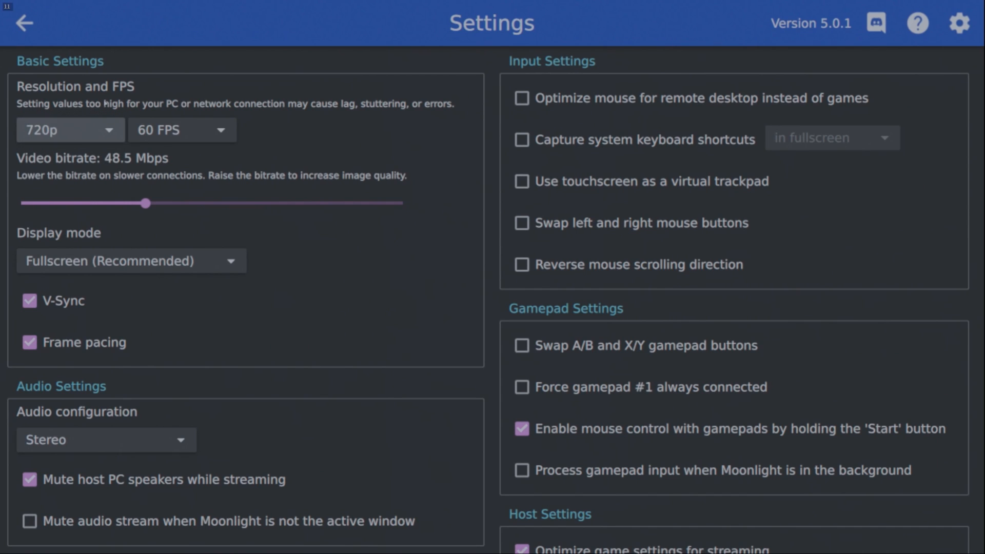
{"action": "mouse_move", "coordinate": [96, 120]}
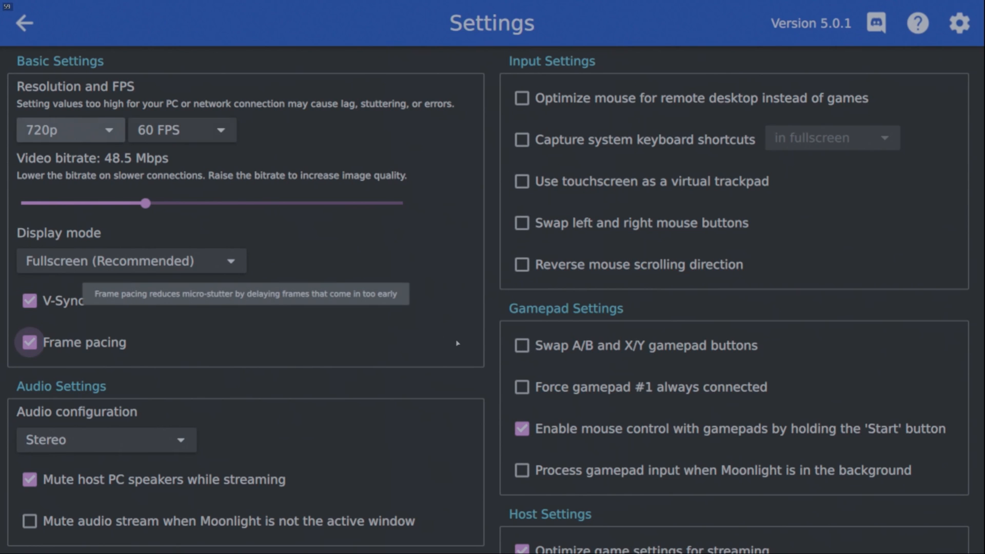
{"action": "scroll", "scroll_direction": "down", "scroll_amount": 3}
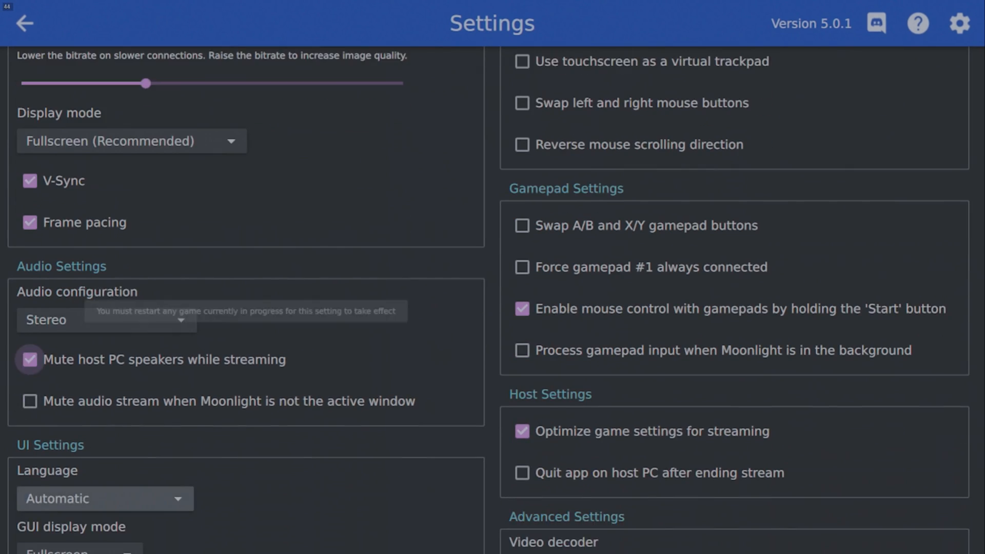
{"action": "scroll", "scroll_direction": "down", "scroll_amount": 3}
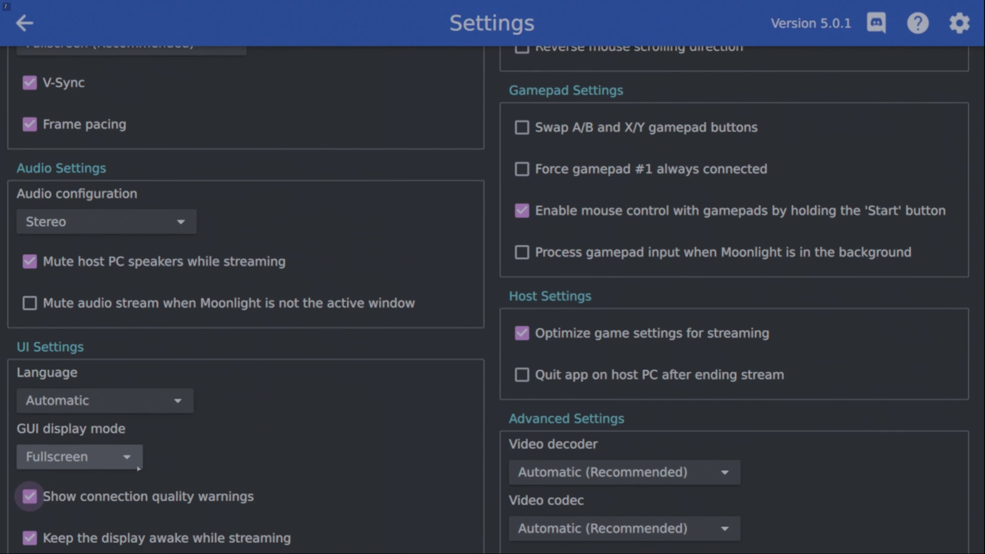
{"action": "left_click", "coordinate": [77, 457]}
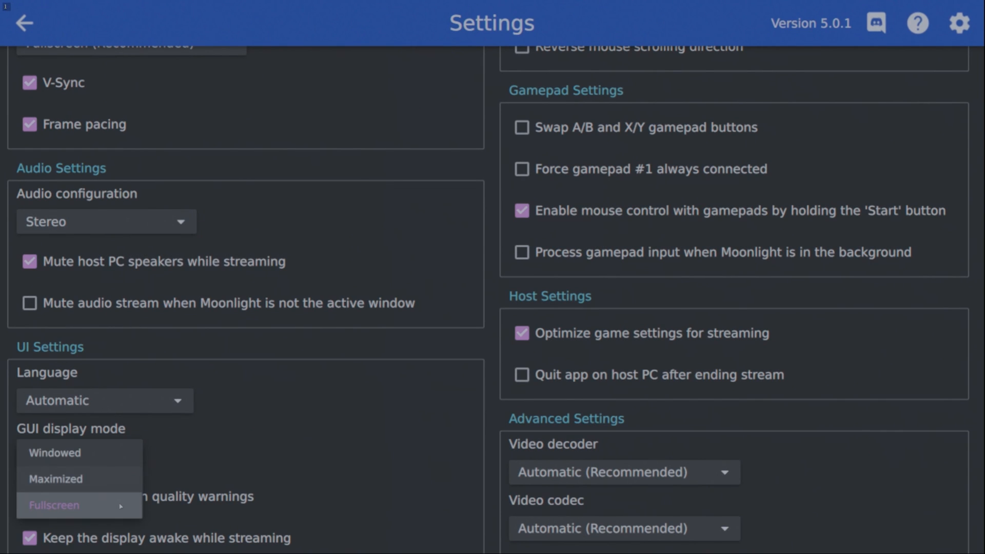
{"action": "left_click", "coordinate": [54, 505]}
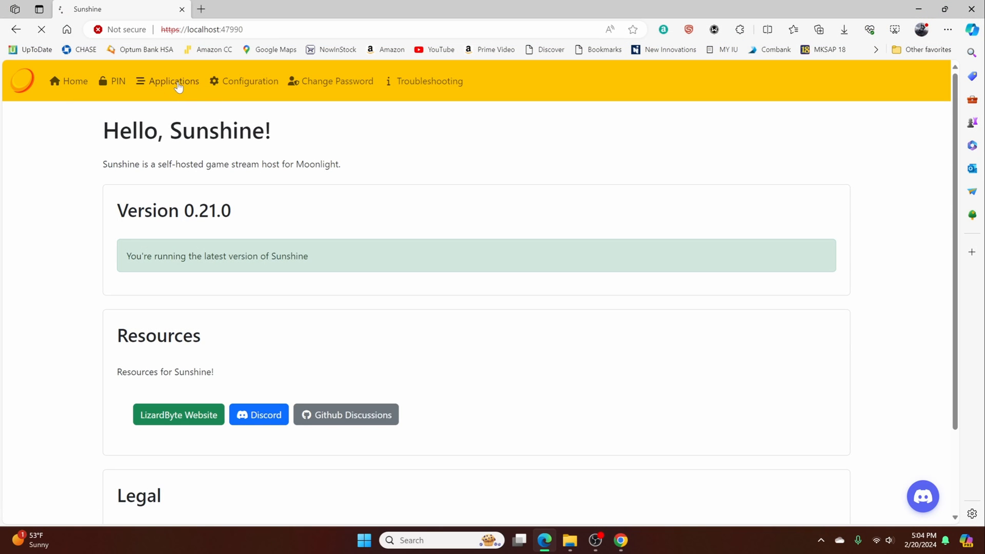
Start a new Sunshine application and name it Zombie Army 4.
{"action": "left_click", "coordinate": [174, 81]}
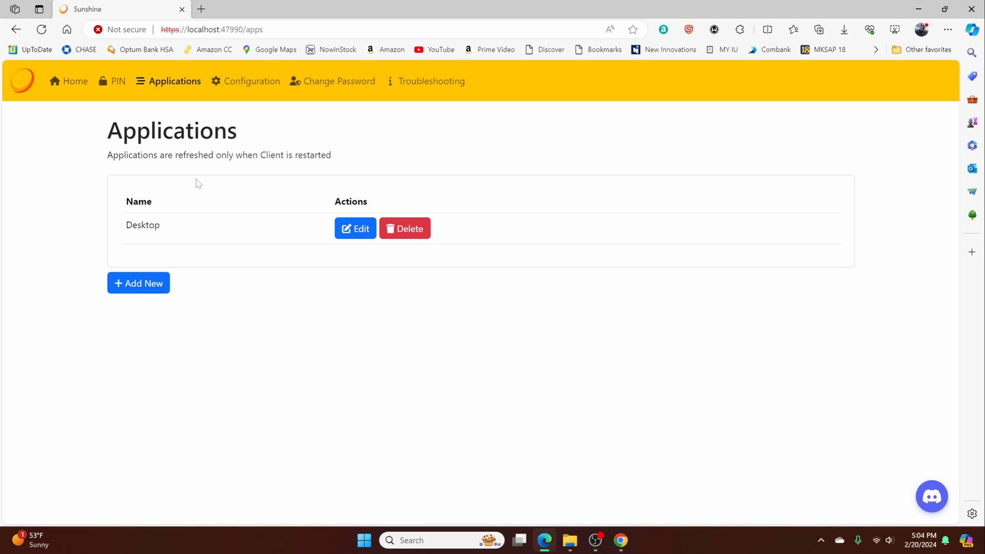
{"action": "left_click", "coordinate": [137, 282]}
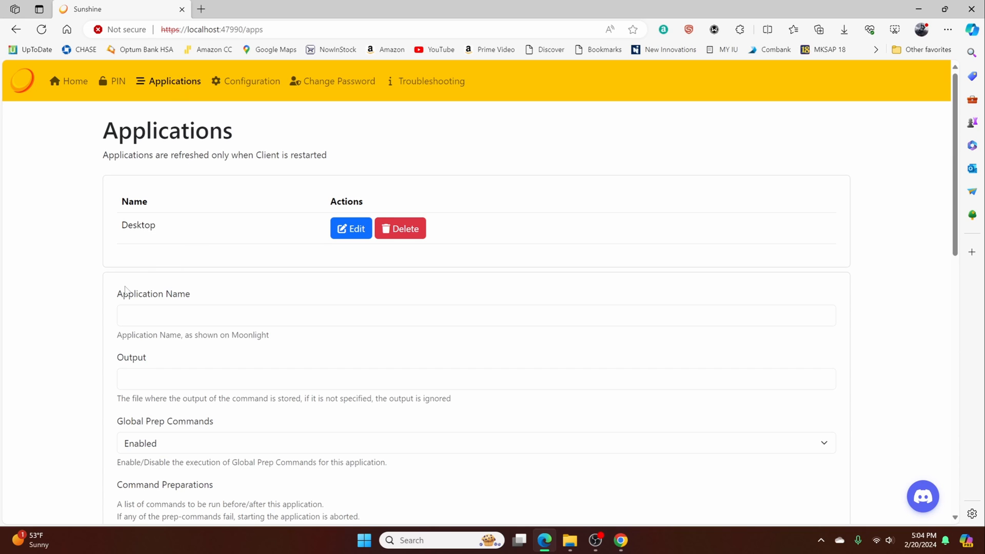
{"action": "mouse_move", "coordinate": [248, 5]}
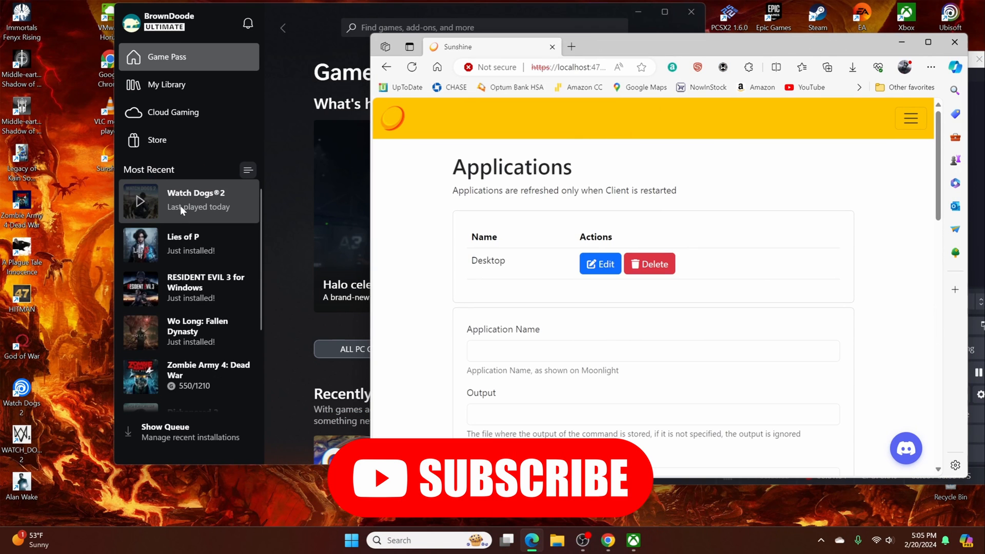
{"action": "mouse_move", "coordinate": [179, 298]}
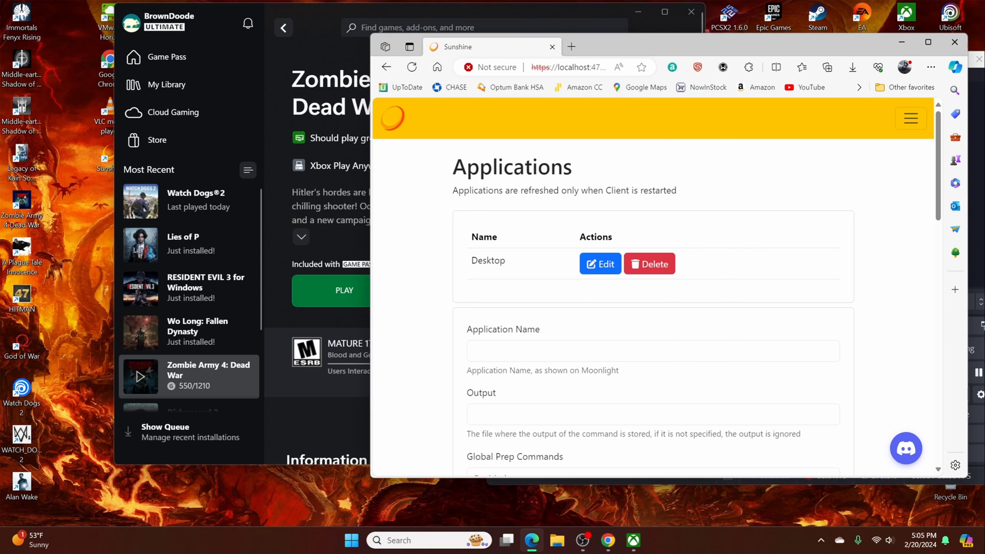
{"action": "type", "text": "Zombie Army 4"}
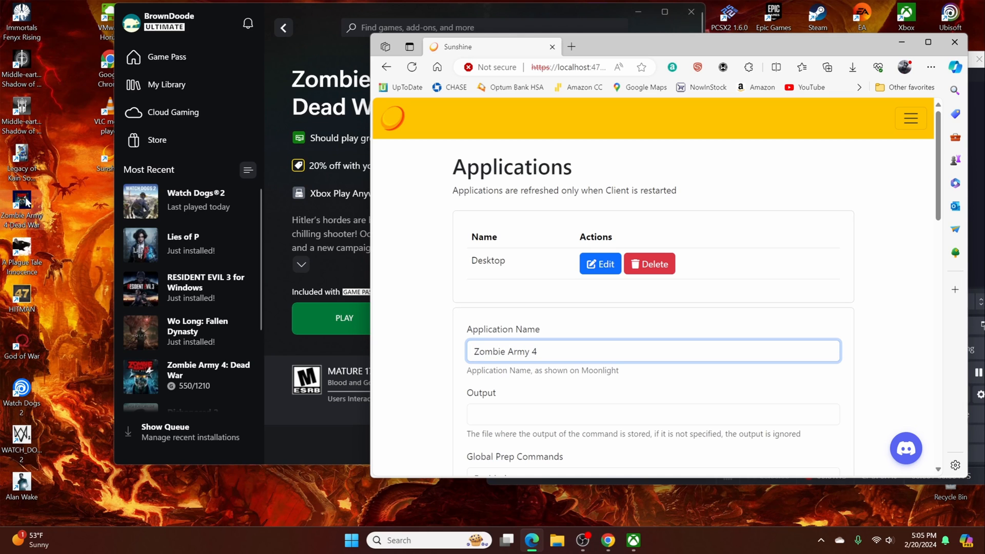
Add a detached cmd.exe command launching "C:\Users\hamza\Desktop\Zombie Army 4 Dead War.lnk".
{"action": "right_click", "coordinate": [23, 198]}
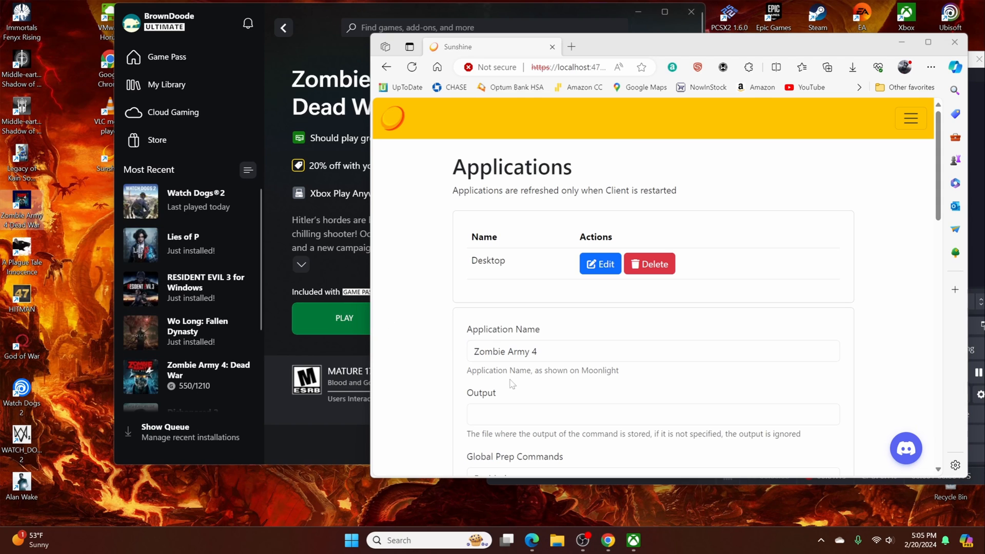
{"action": "scroll", "scroll_direction": "down", "scroll_amount": 3}
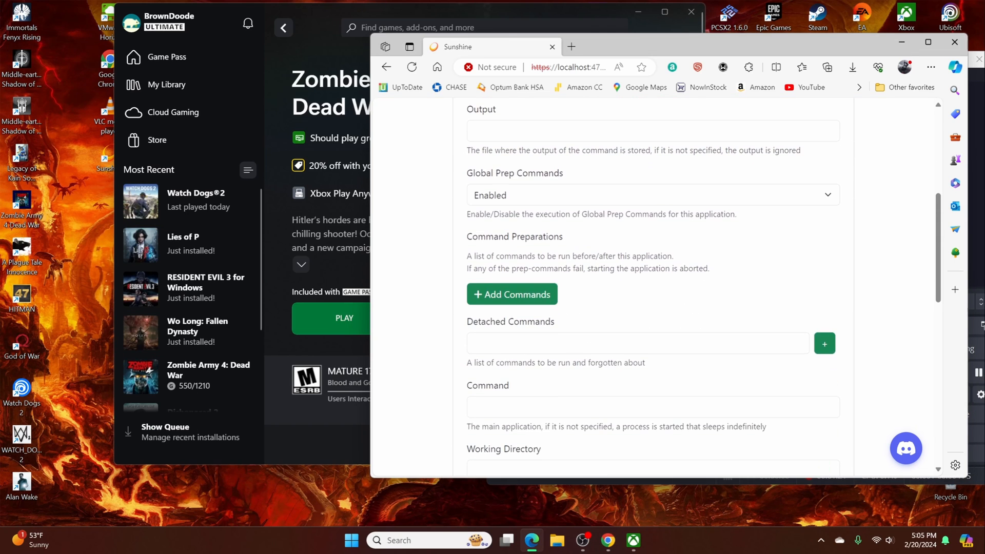
{"action": "left_click", "coordinate": [637, 342]}
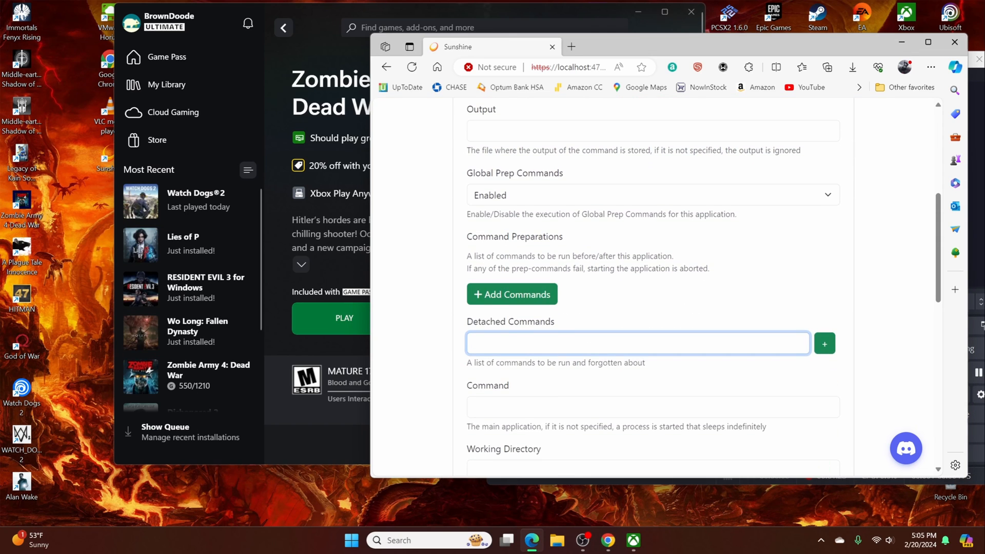
{"action": "type", "text": "cmd.exe /c"}
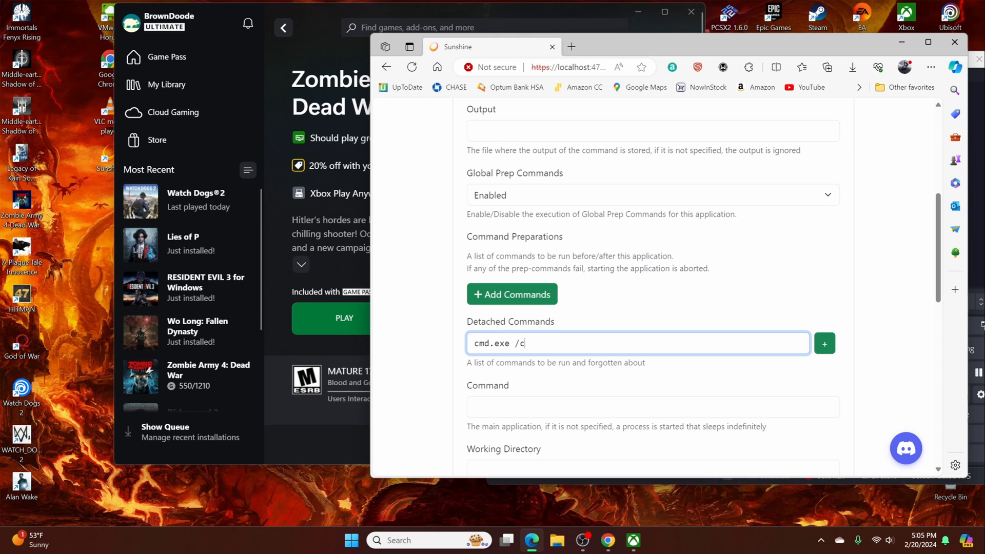
{"action": "type", "text": "\"C:\\Users\\hamza\\Desktop\\Zombie Army 4 Dead War.lnk\"\""}
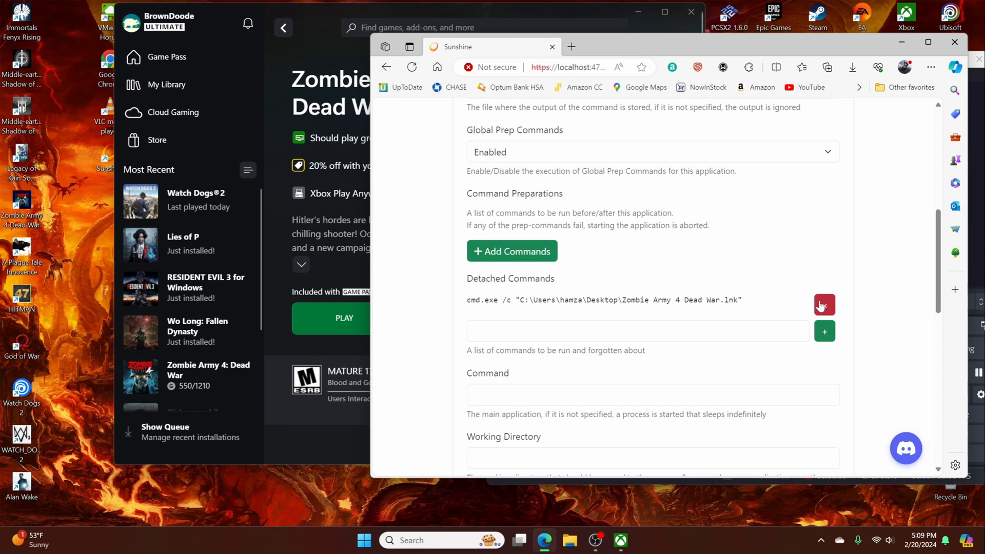
Choose the Zombie Army 4 cover art via Find Cover and save the application.
{"action": "scroll", "scroll_direction": "down", "scroll_amount": 3}
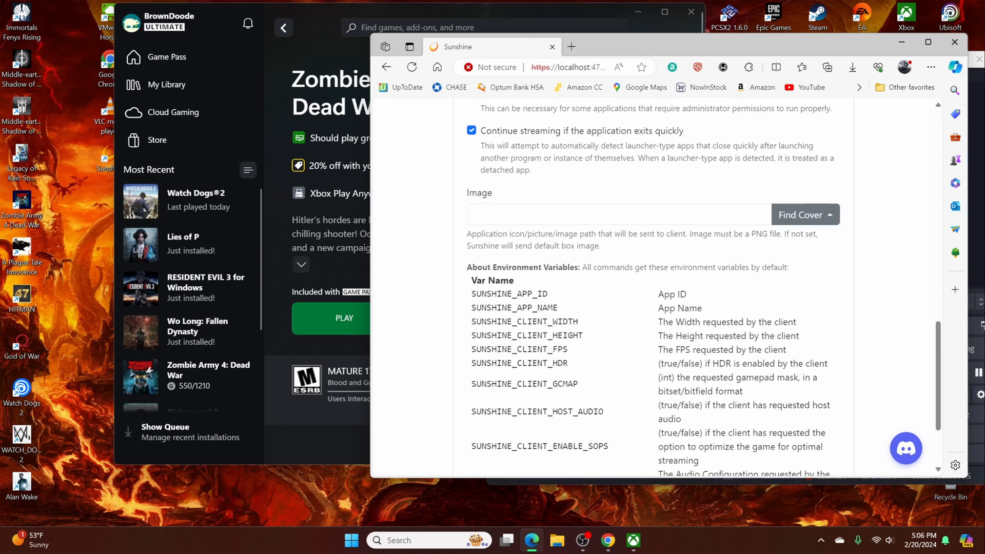
{"action": "left_click", "coordinate": [805, 215]}
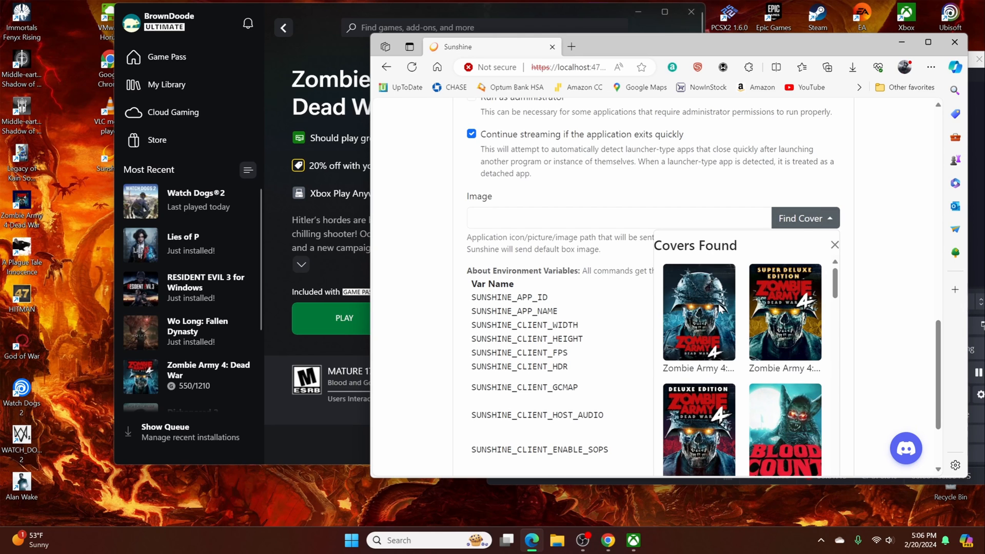
{"action": "left_click", "coordinate": [699, 312]}
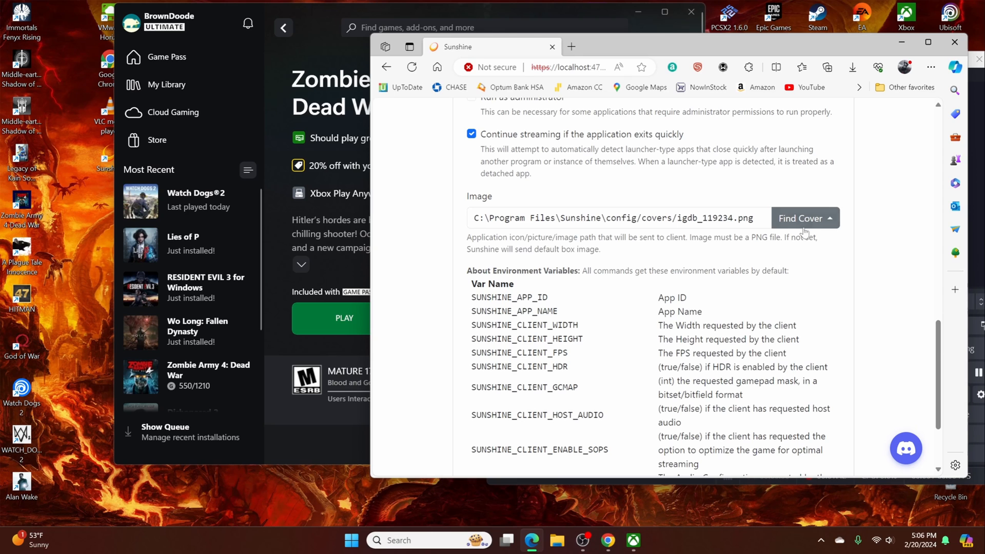
{"action": "scroll", "scroll_direction": "down", "scroll_amount": 3}
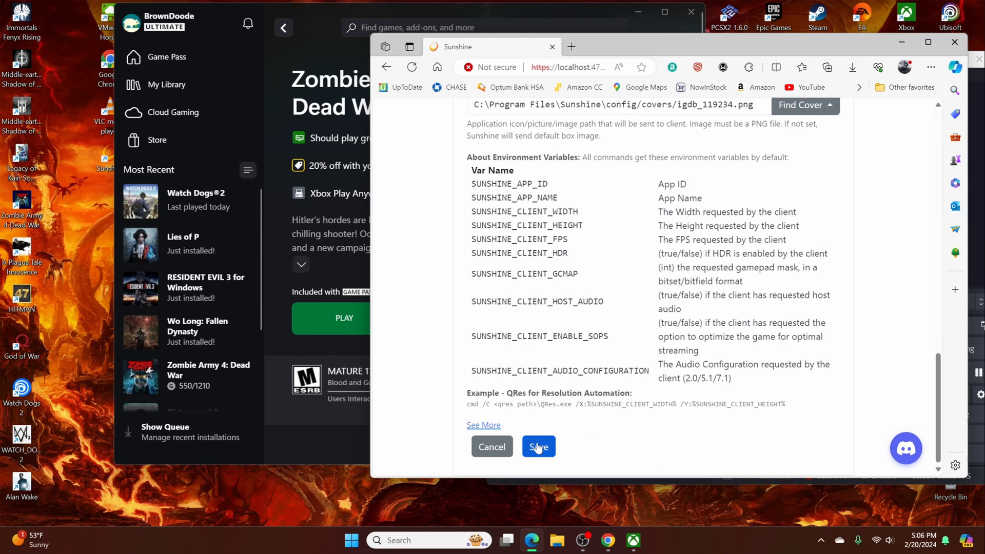
{"action": "left_click", "coordinate": [538, 446]}
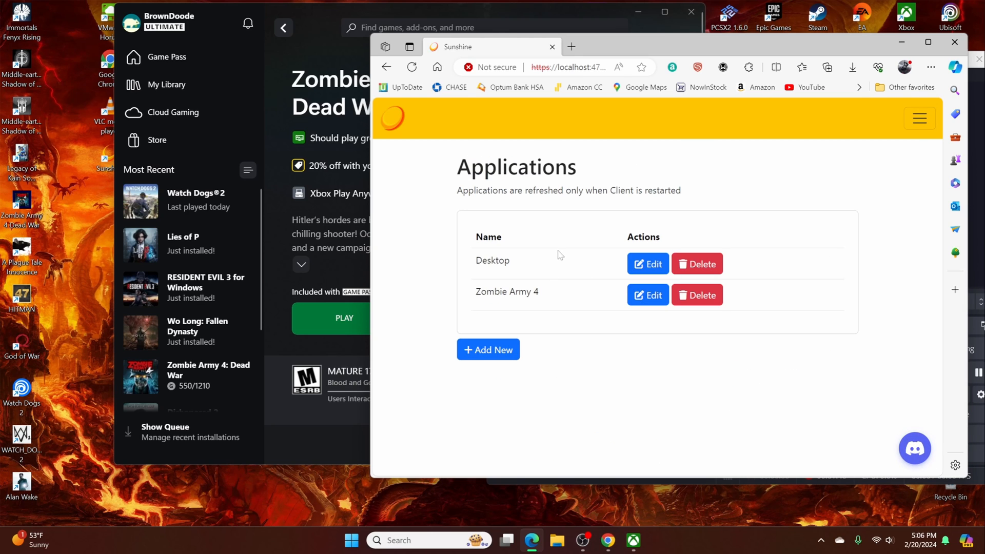
{"action": "mouse_move", "coordinate": [631, 379]}
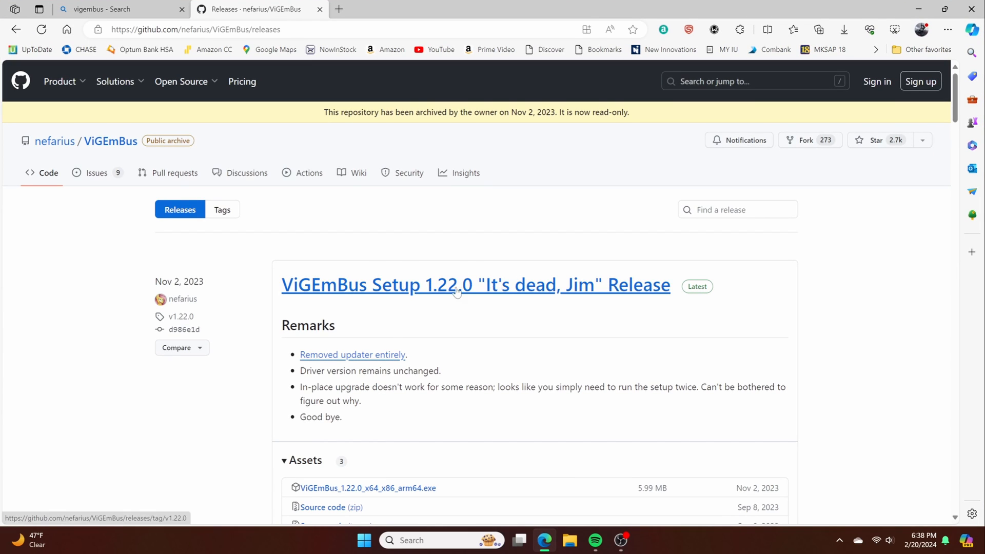
Scroll down to the ViGEmBus 1.22.0 assets, including the x64_x86_arm64 installer.
{"action": "scroll", "scroll_direction": "down", "scroll_amount": 3}
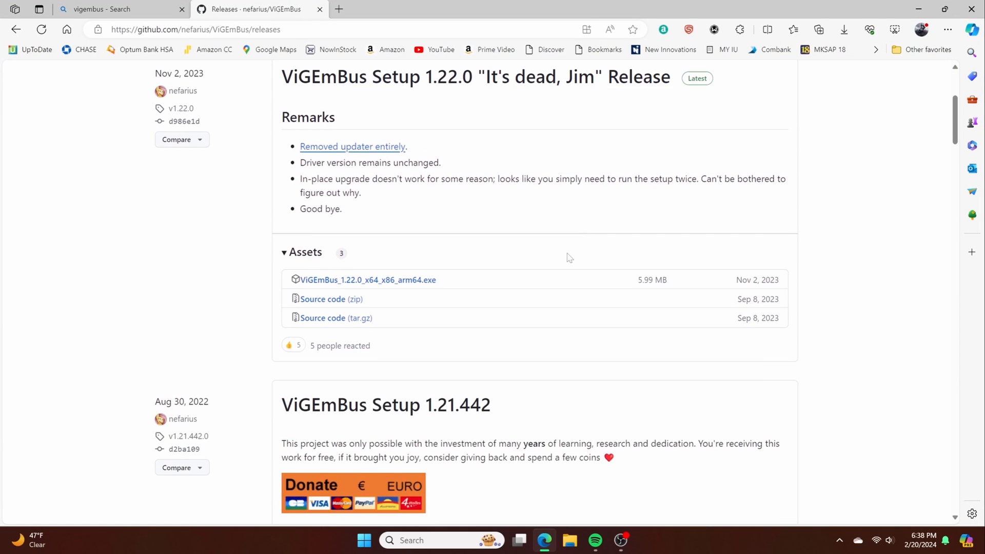